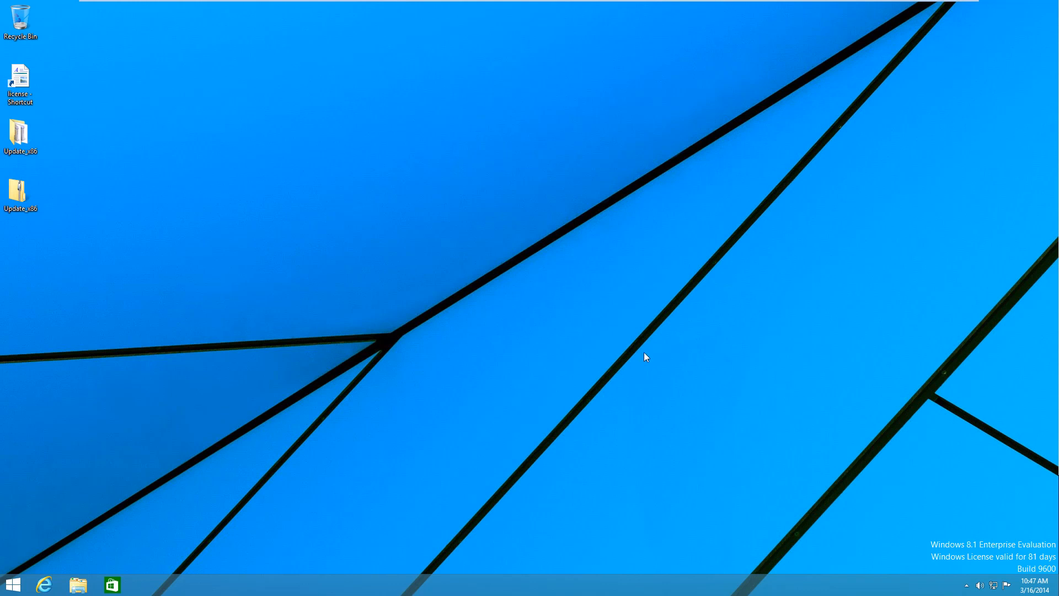
{"action": "mouse_move", "coordinate": [241, 555]}
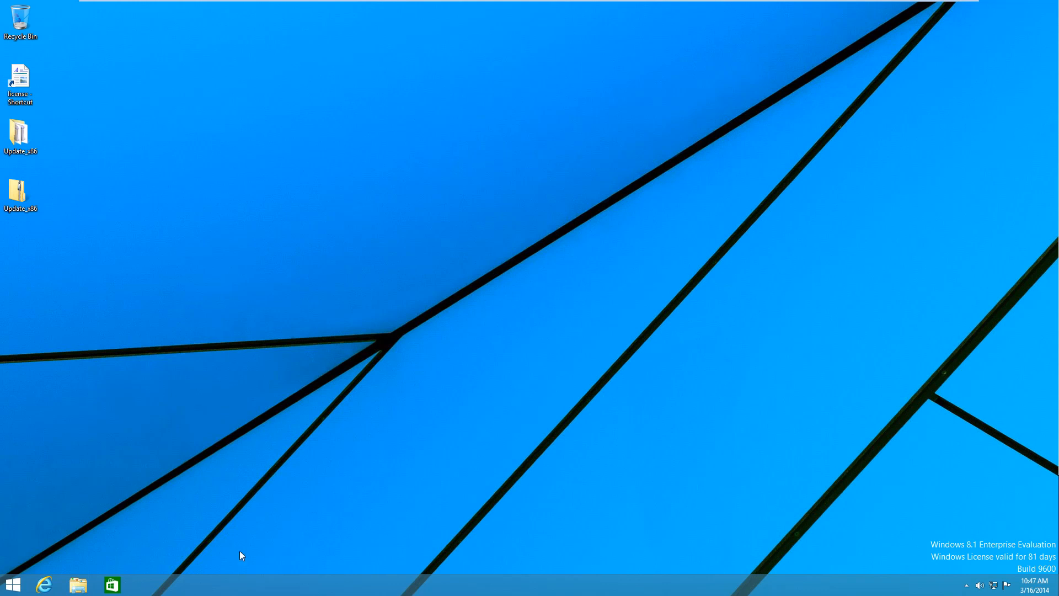
{"action": "mouse_move", "coordinate": [173, 485]}
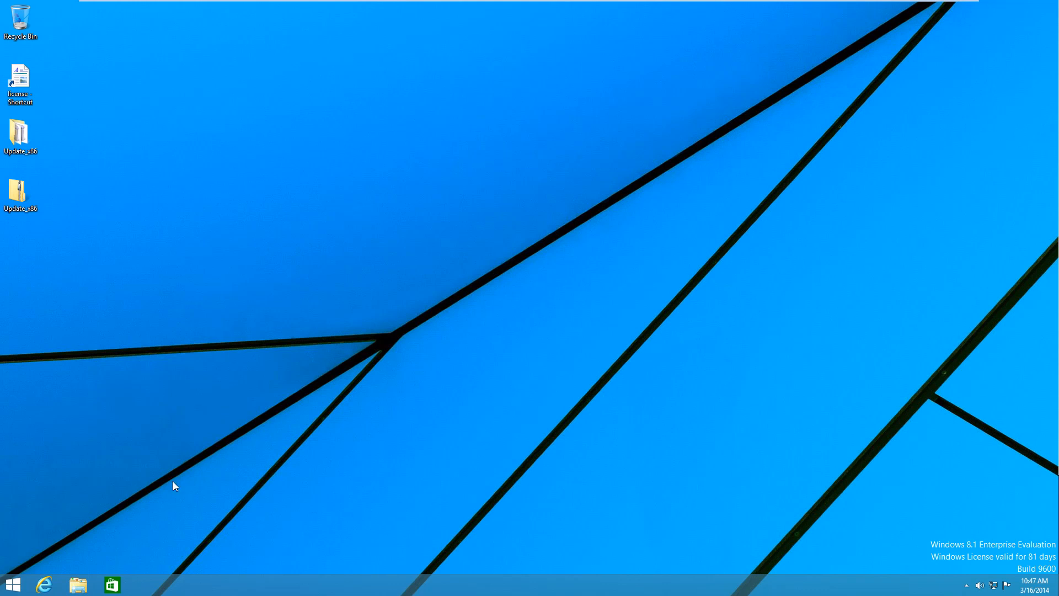
{"action": "mouse_move", "coordinate": [173, 520]}
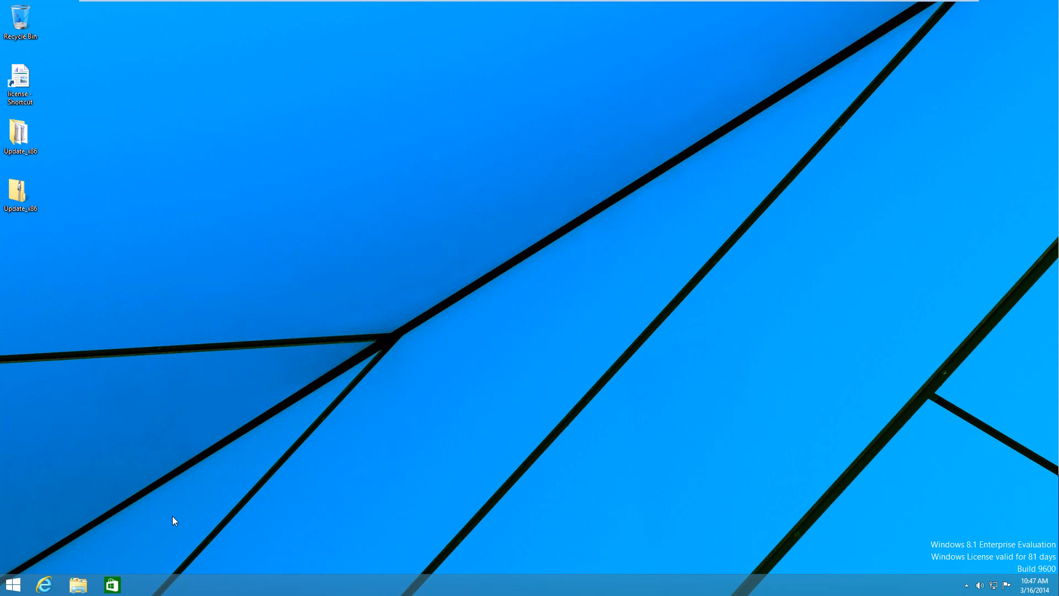
{"action": "mouse_move", "coordinate": [147, 484]}
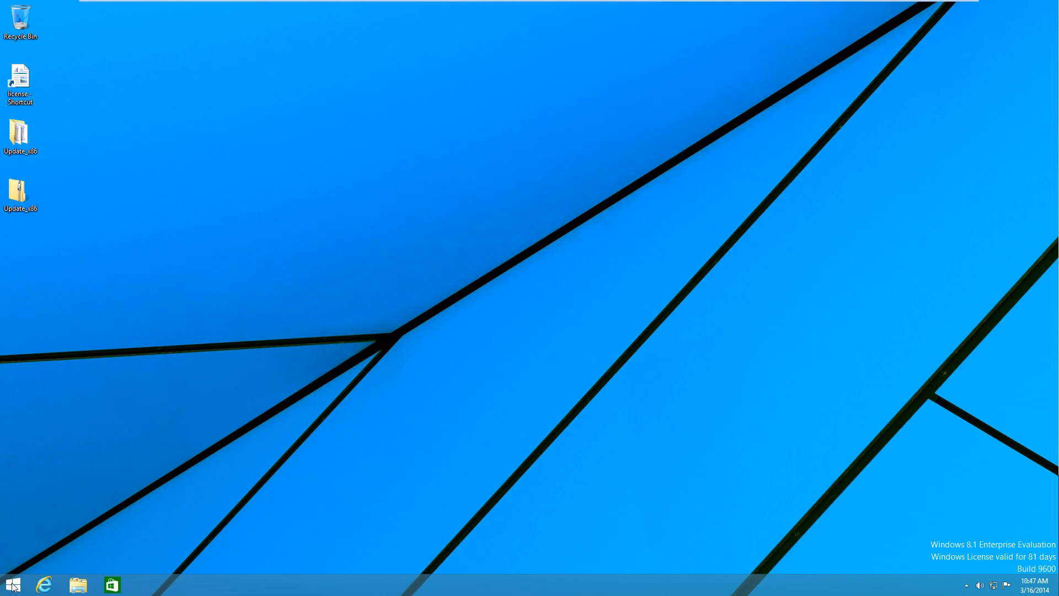
Bring up the Start screen of live tiles from the taskbar Start button
{"action": "left_click", "coordinate": [13, 583]}
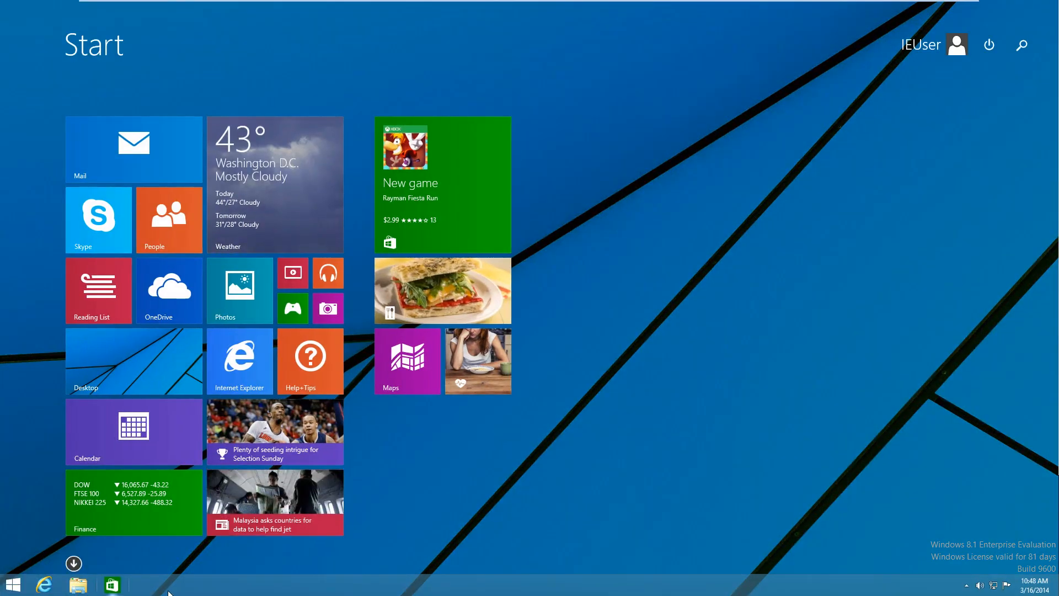
{"action": "mouse_move", "coordinate": [776, 594]}
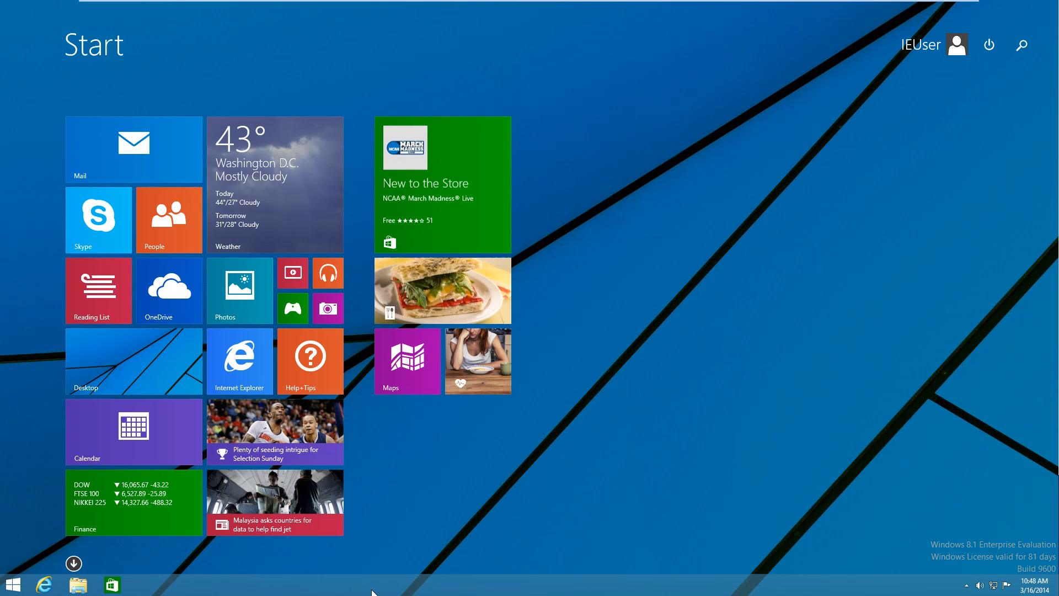
{"action": "mouse_move", "coordinate": [652, 349]}
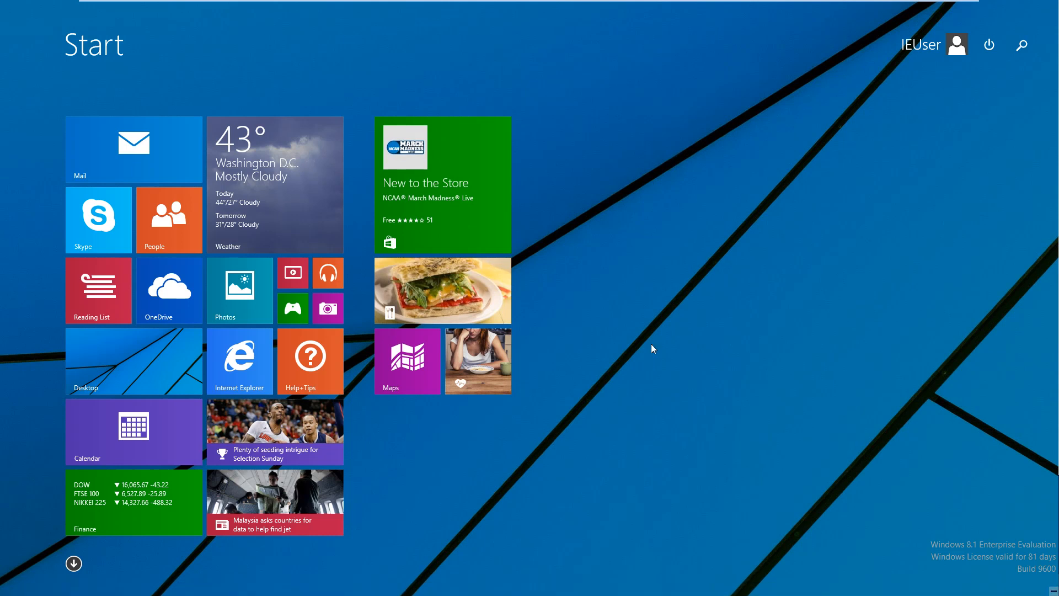
{"action": "mouse_move", "coordinate": [670, 336]}
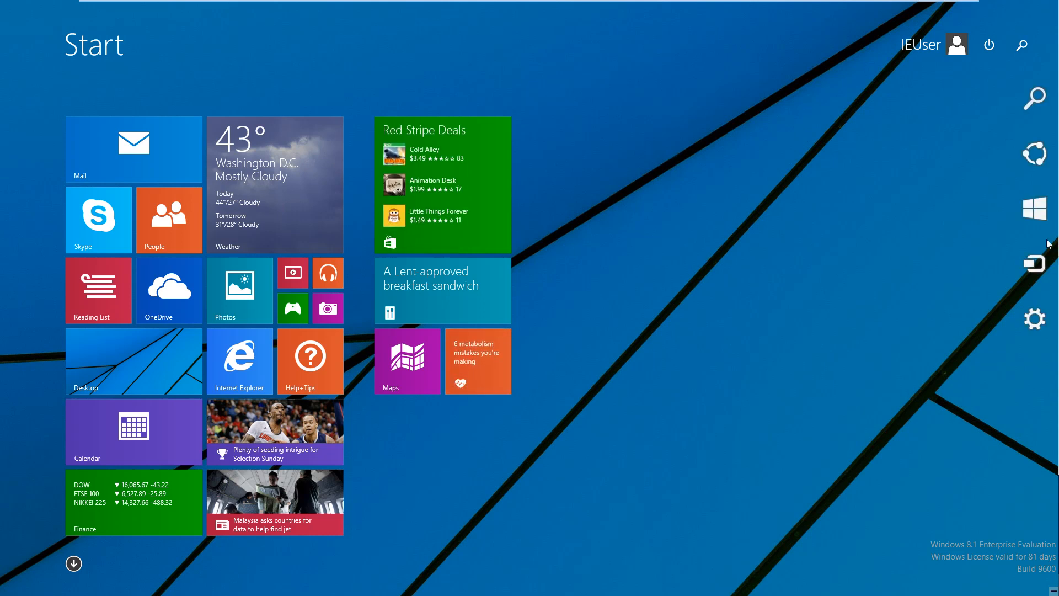
{"action": "left_click", "coordinate": [1034, 319]}
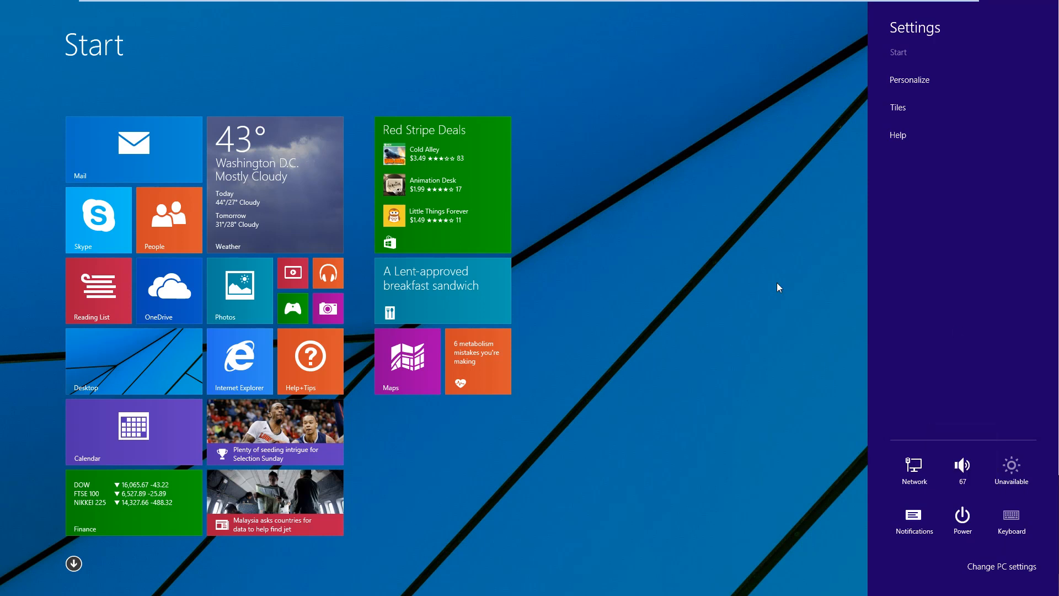
{"action": "left_click", "coordinate": [988, 45]}
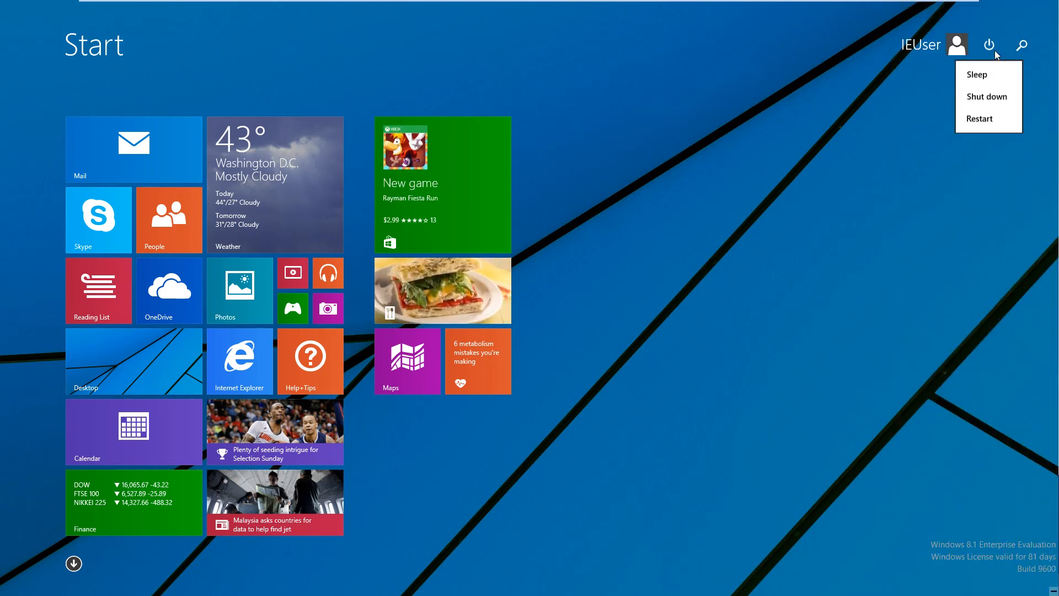
{"action": "left_click", "coordinate": [900, 152]}
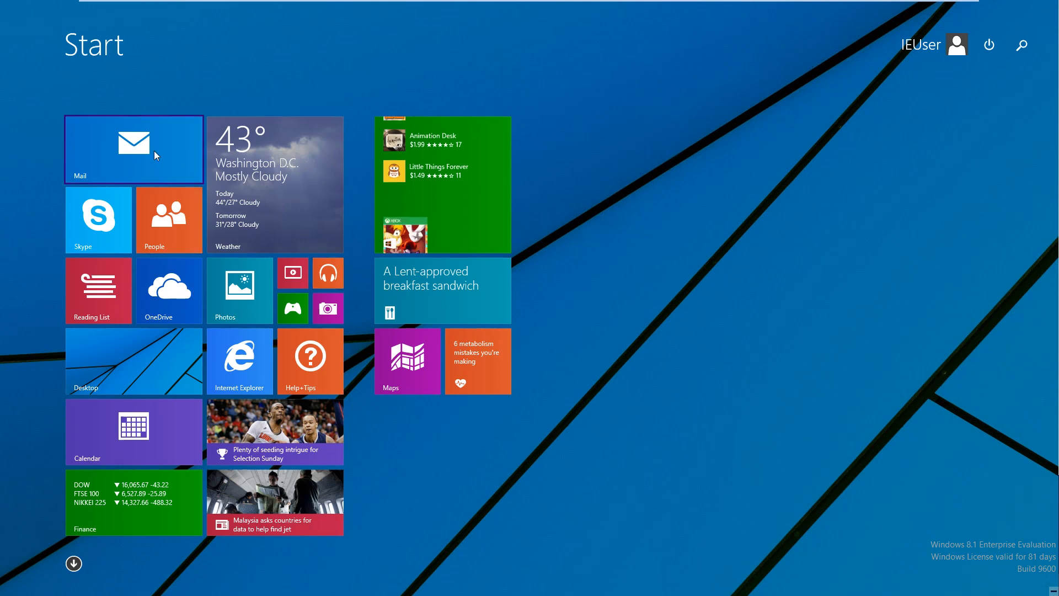
Show the Mail tile's options (unpin, uninstall, resize) on the Start screen
{"action": "right_click", "coordinate": [134, 149]}
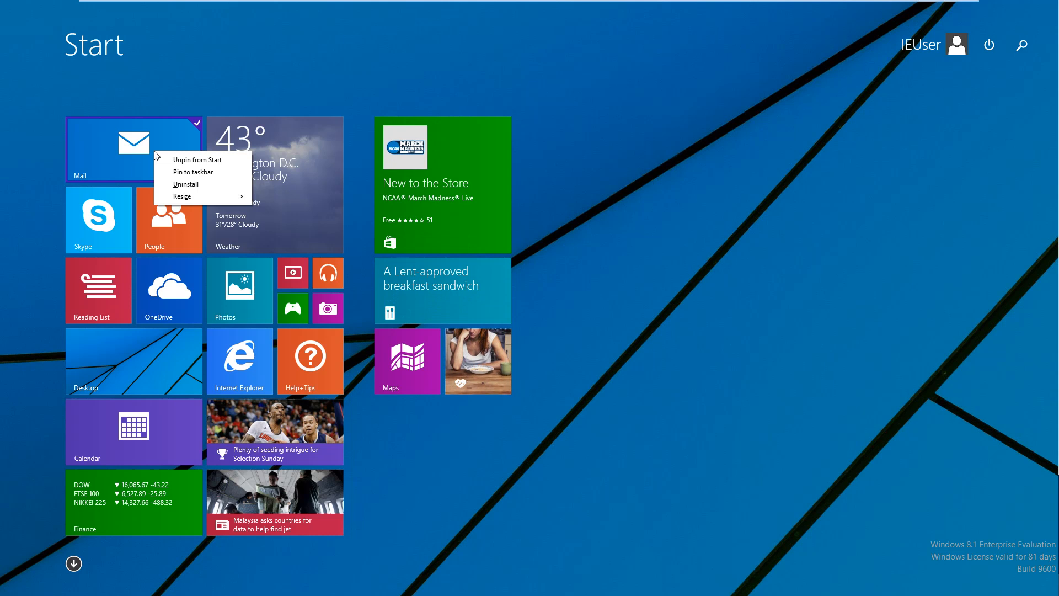
{"action": "mouse_move", "coordinate": [210, 185]}
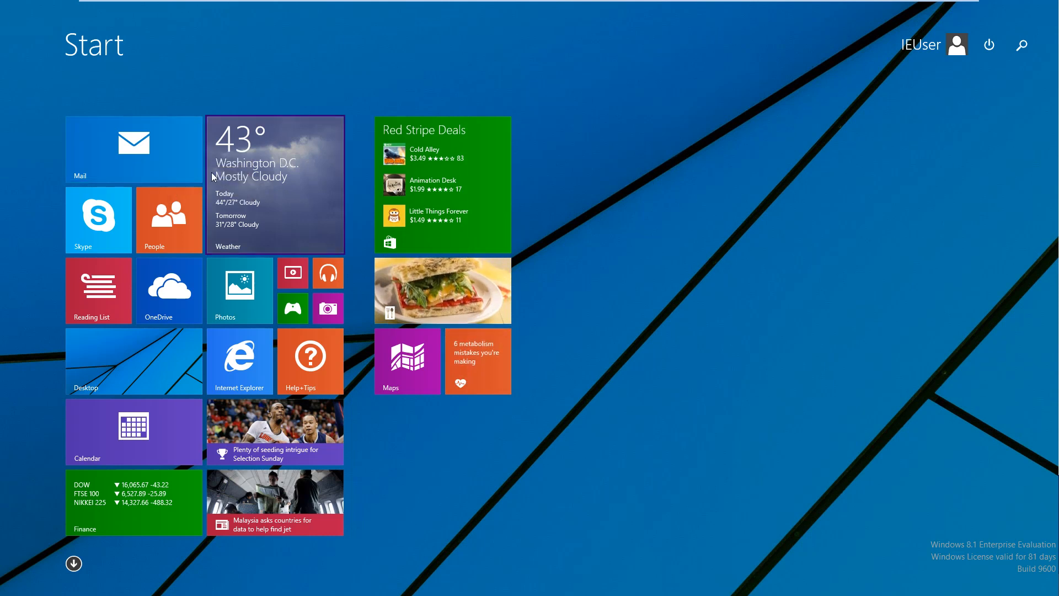
{"action": "mouse_move", "coordinate": [105, 397]}
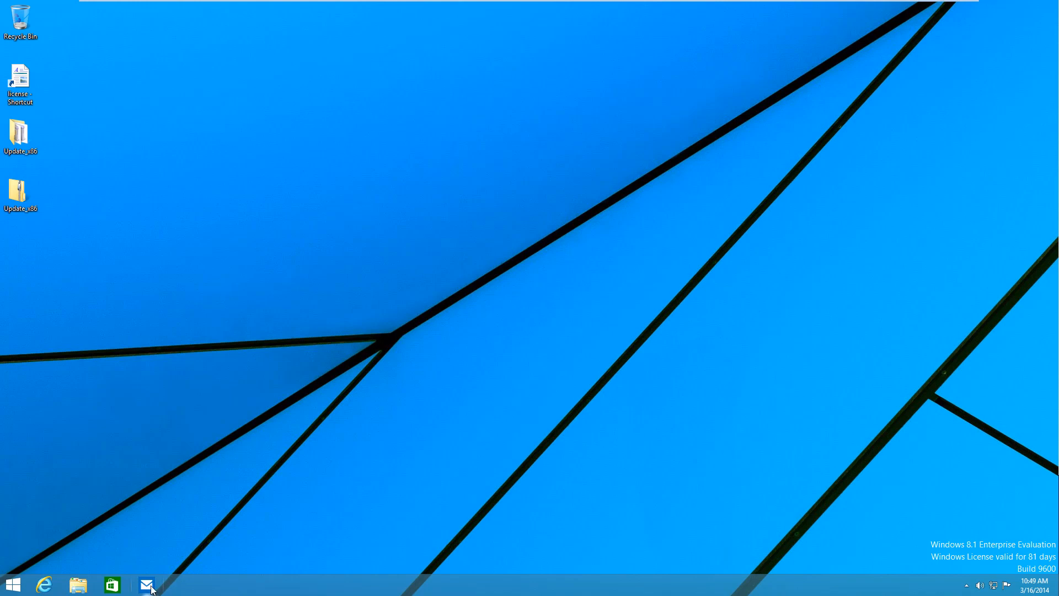
{"action": "left_click", "coordinate": [146, 585]}
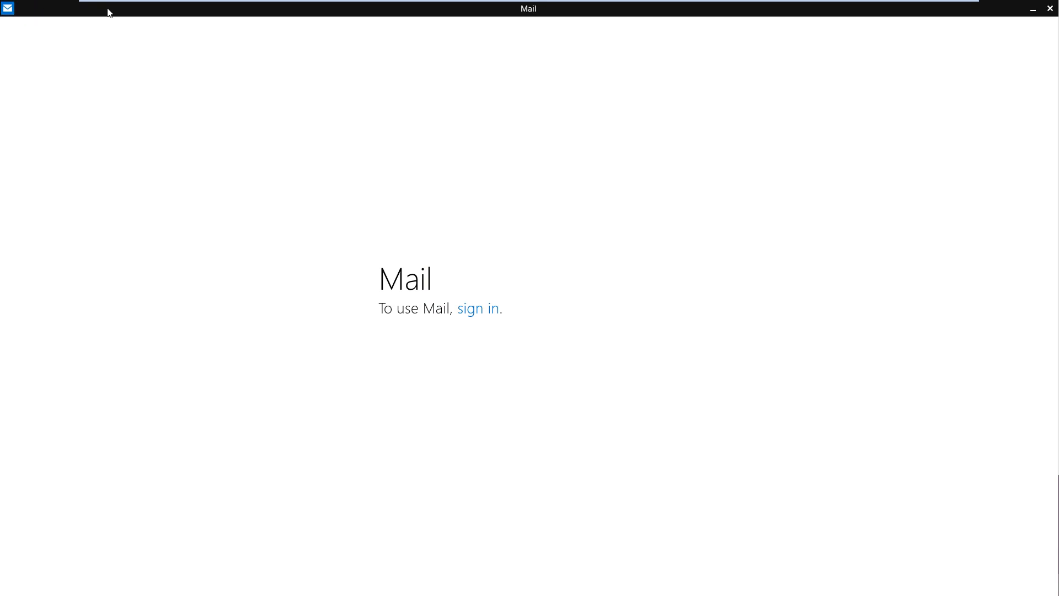
{"action": "mouse_move", "coordinate": [992, 10]}
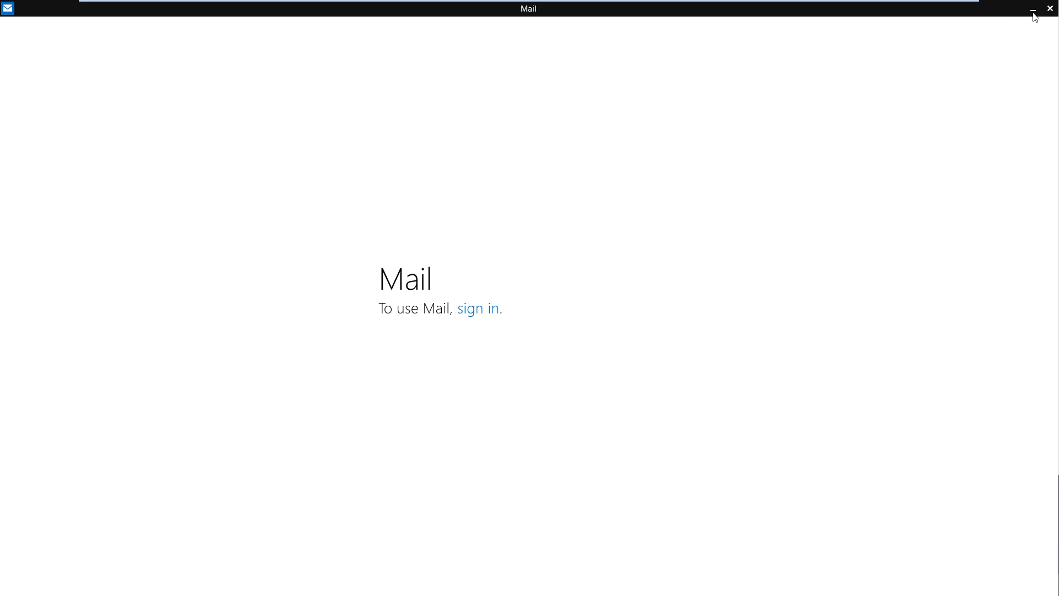
{"action": "mouse_move", "coordinate": [1049, 10]}
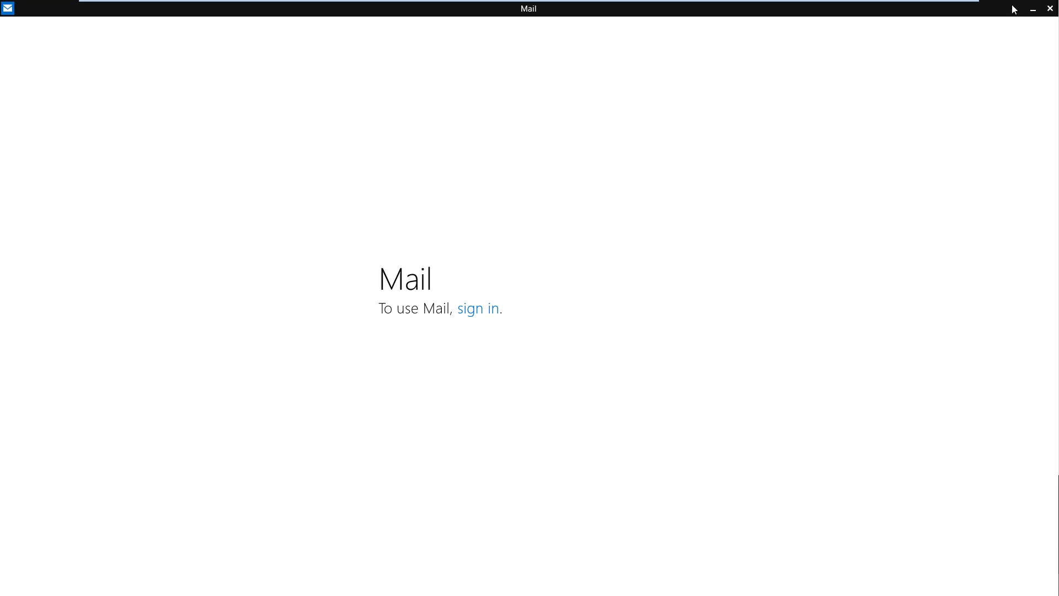
{"action": "mouse_move", "coordinate": [1022, 13]}
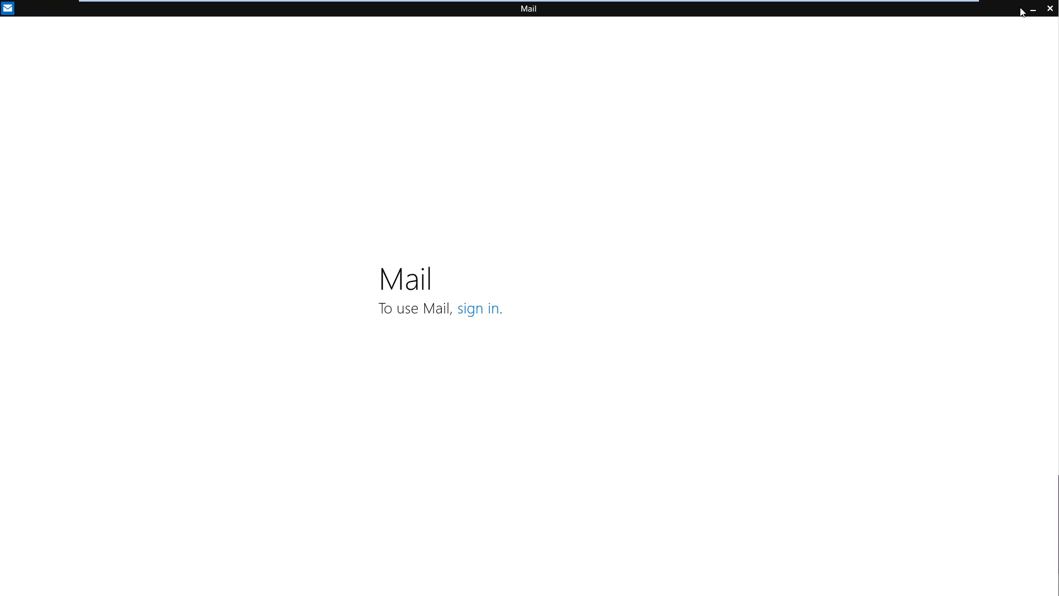
{"action": "mouse_move", "coordinate": [1006, 11]}
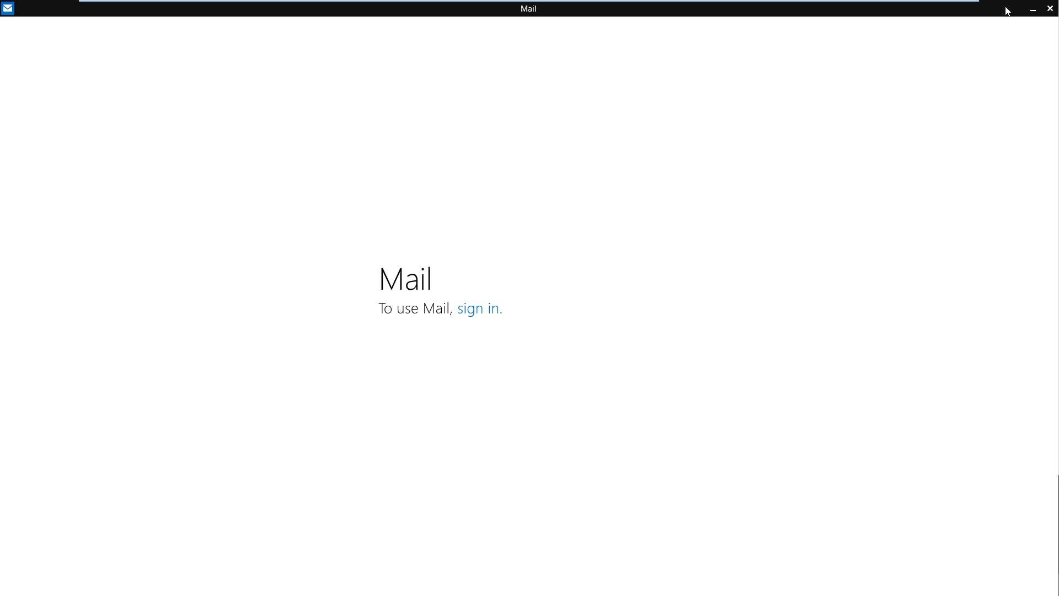
{"action": "mouse_move", "coordinate": [1032, 9]}
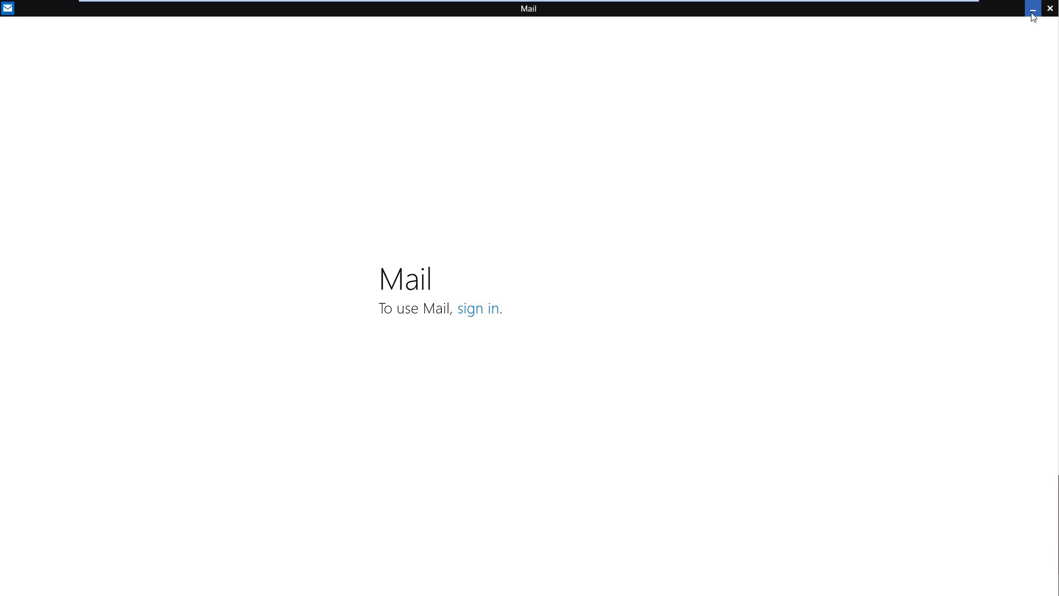
{"action": "left_click", "coordinate": [1033, 9]}
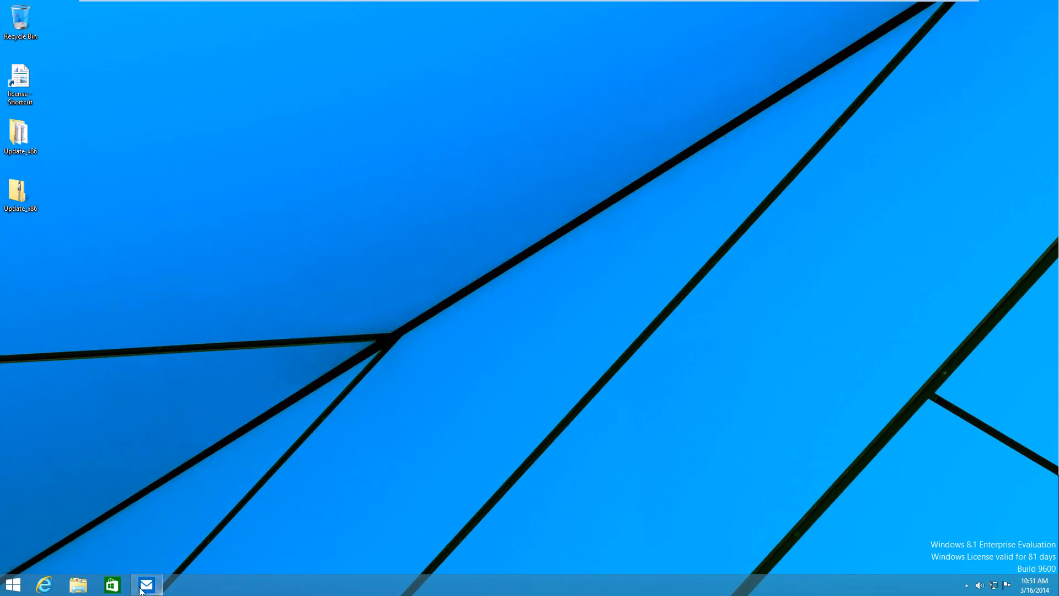
{"action": "left_click", "coordinate": [146, 585]}
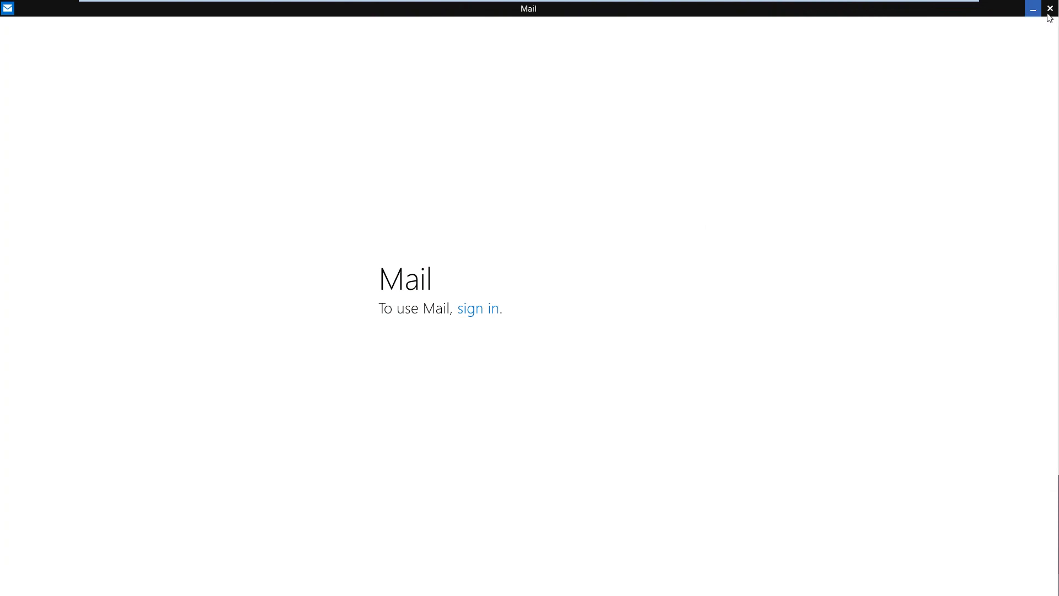
{"action": "left_click", "coordinate": [1049, 9]}
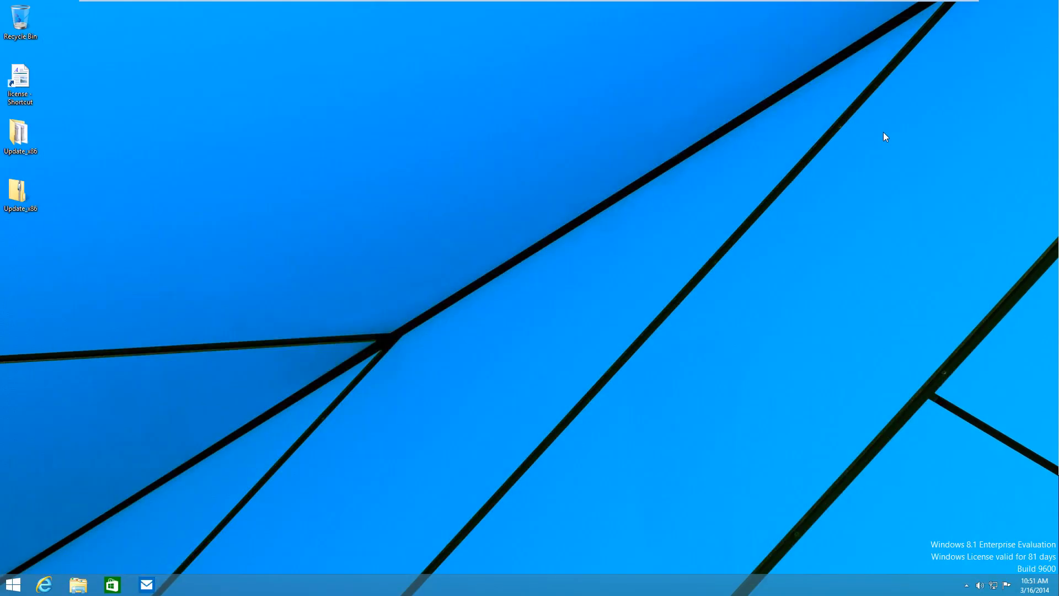
{"action": "mouse_move", "coordinate": [702, 171]}
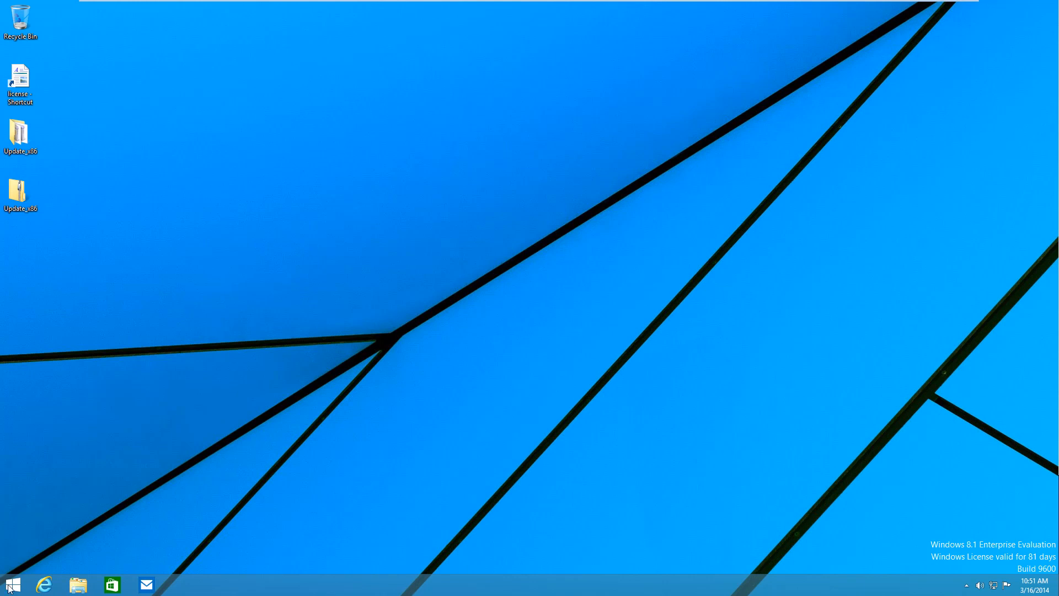
{"action": "left_click", "coordinate": [11, 585]}
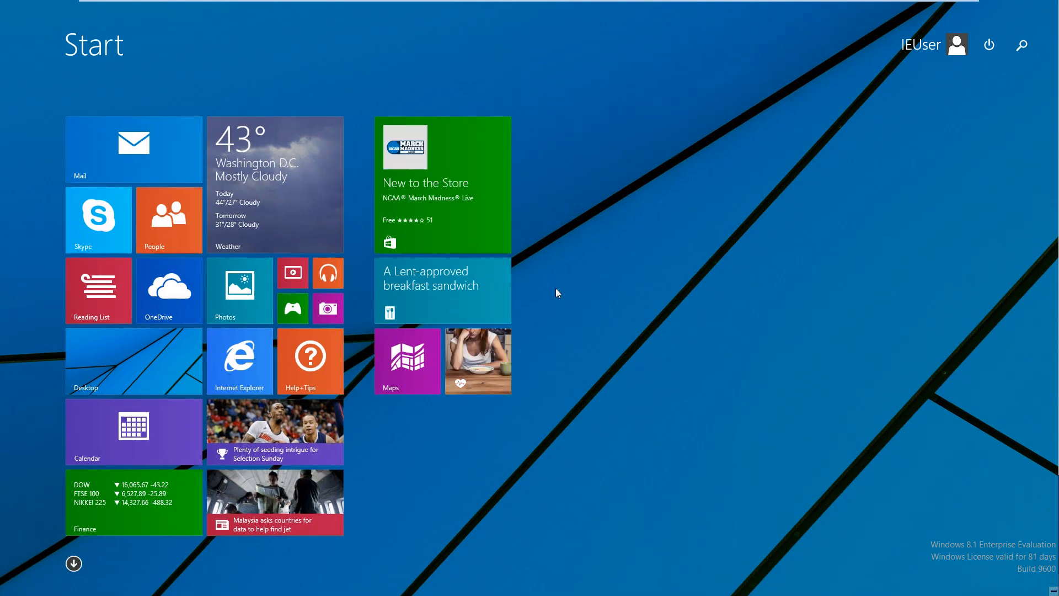
{"action": "left_click", "coordinate": [168, 290]}
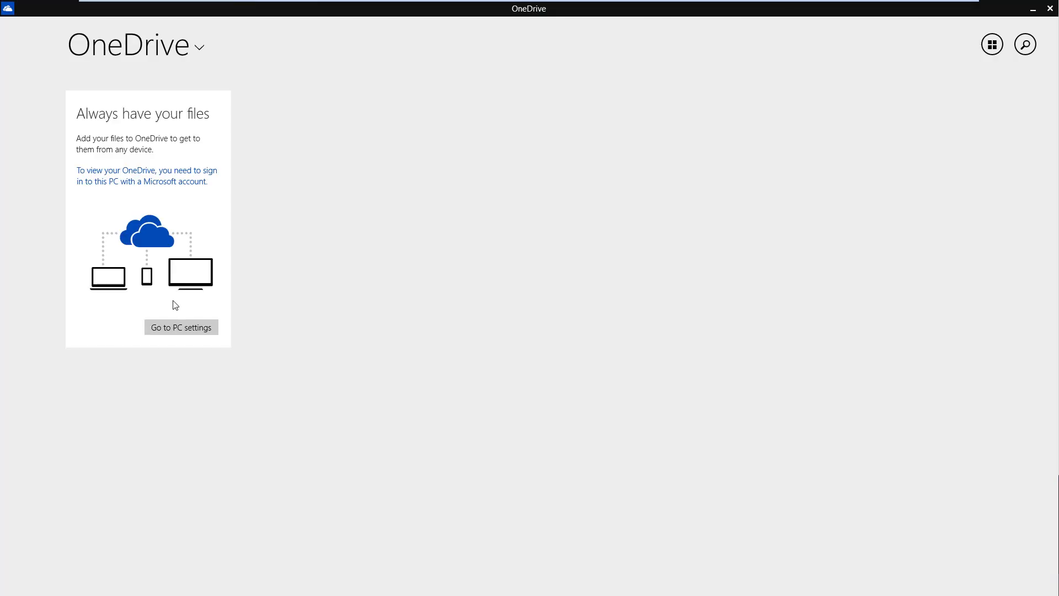
{"action": "mouse_move", "coordinate": [297, 179]}
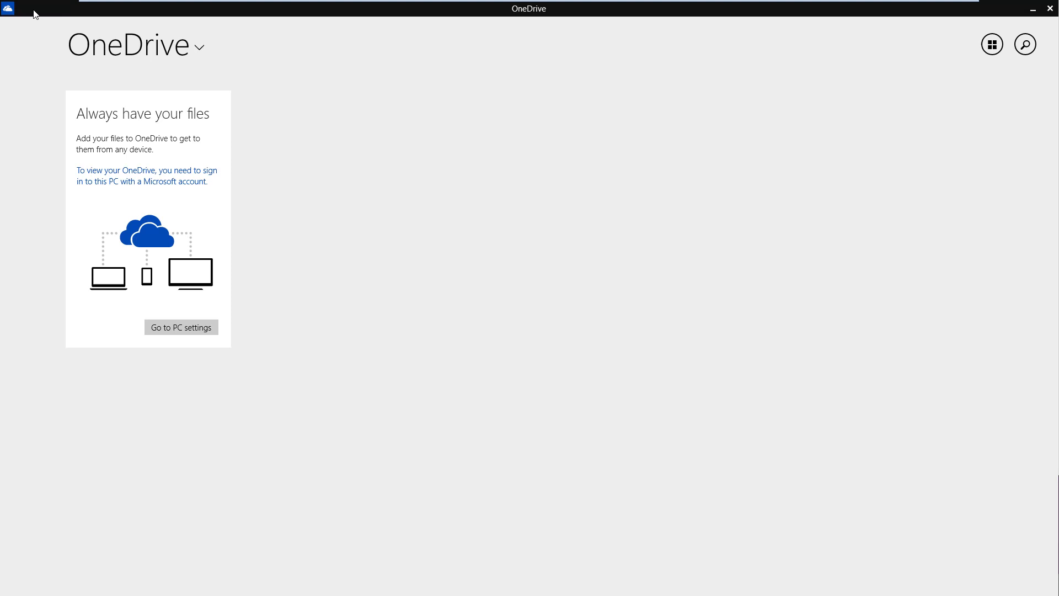
{"action": "mouse_move", "coordinate": [19, 14]}
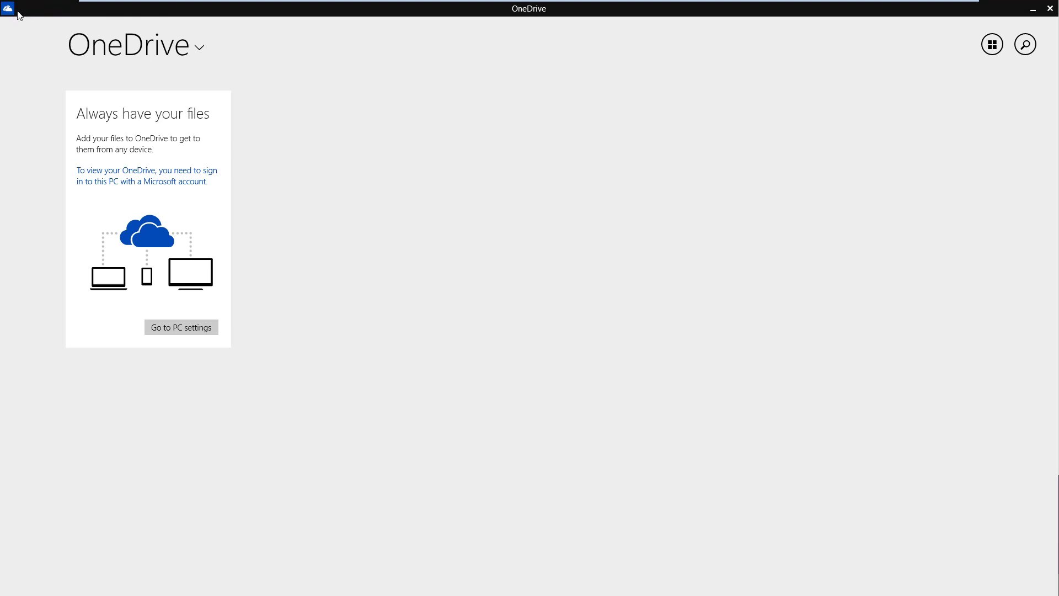
{"action": "mouse_move", "coordinate": [22, 9]}
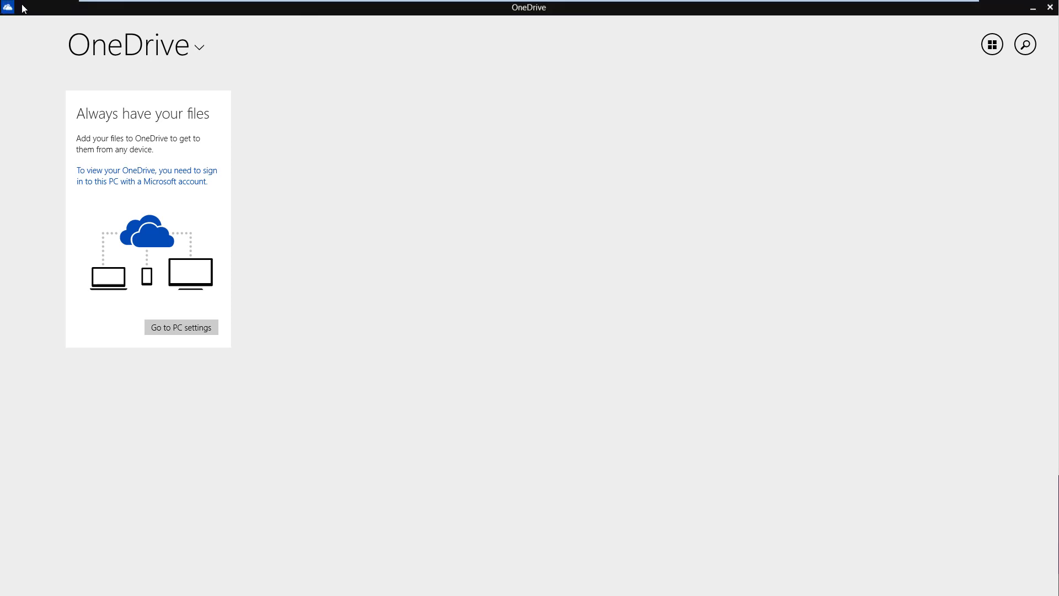
{"action": "mouse_move", "coordinate": [9, 8]}
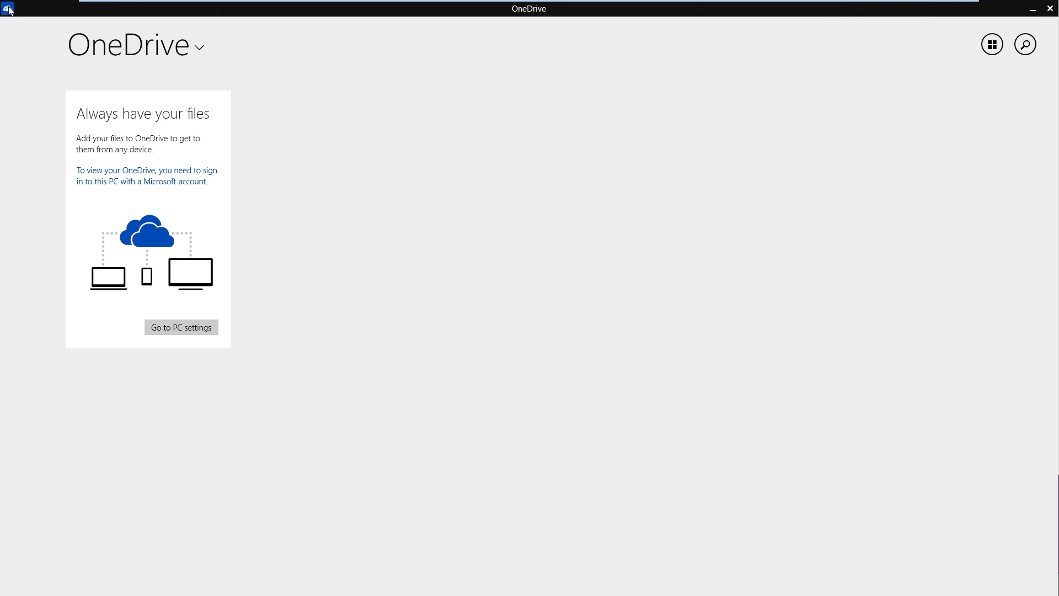
Snap OneDrive to the right half via its title-bar menu, then close it to the desktop
{"action": "left_click", "coordinate": [7, 8]}
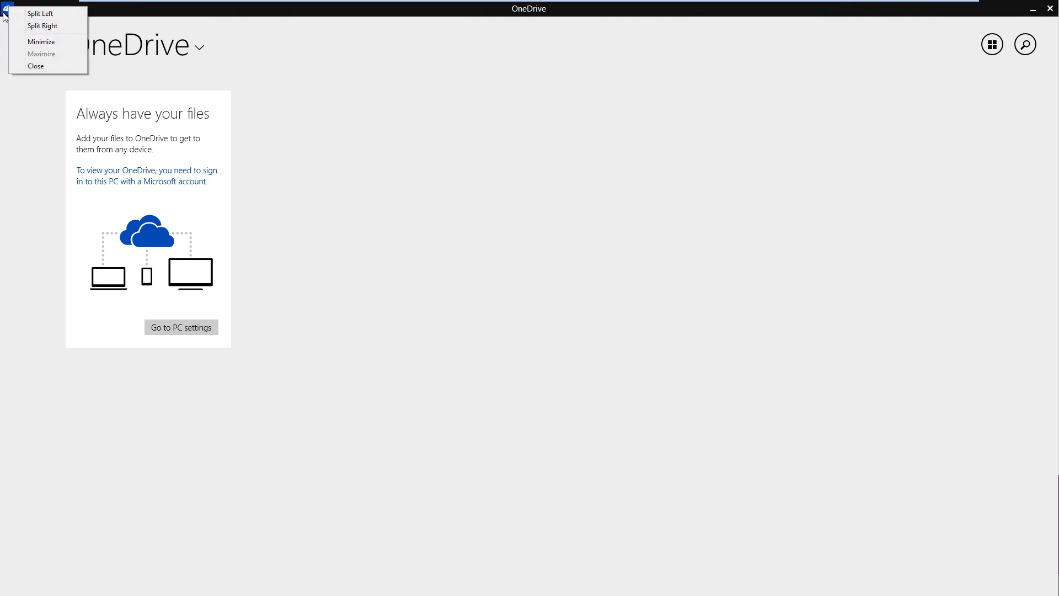
{"action": "mouse_move", "coordinate": [41, 13]}
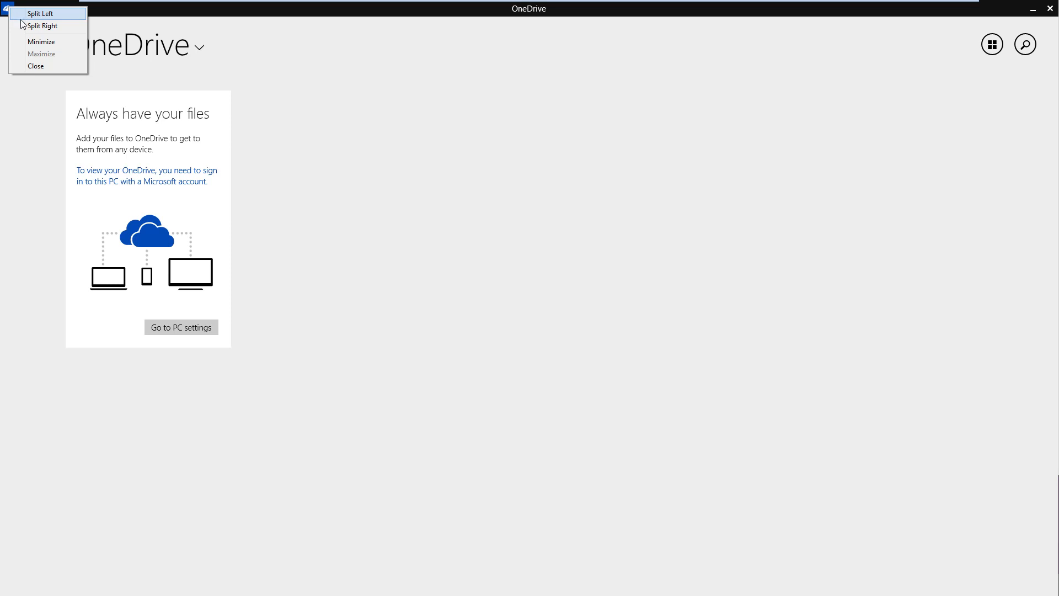
{"action": "mouse_move", "coordinate": [32, 42]}
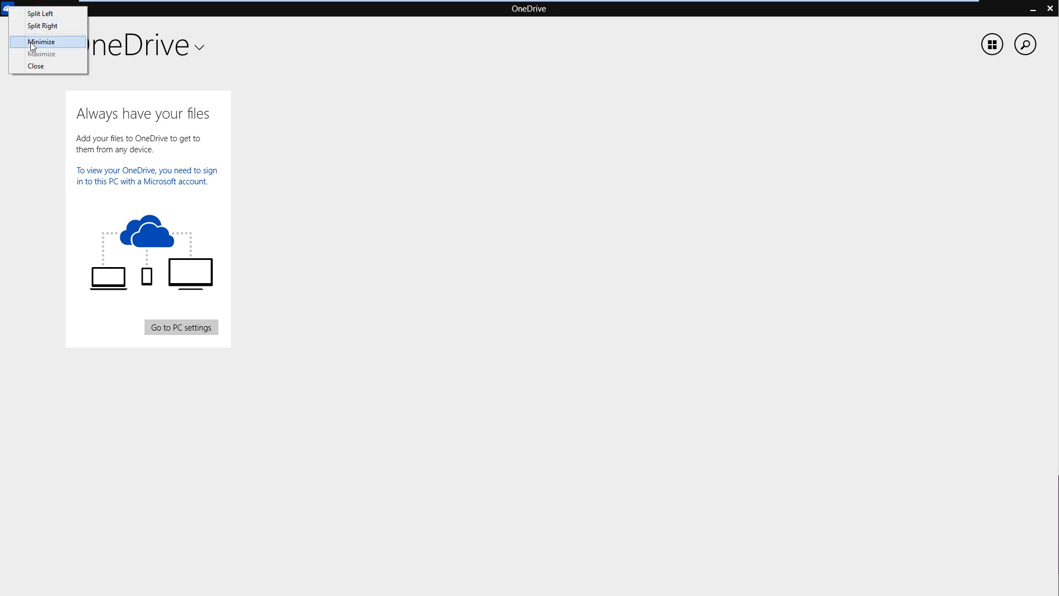
{"action": "mouse_move", "coordinate": [36, 67]}
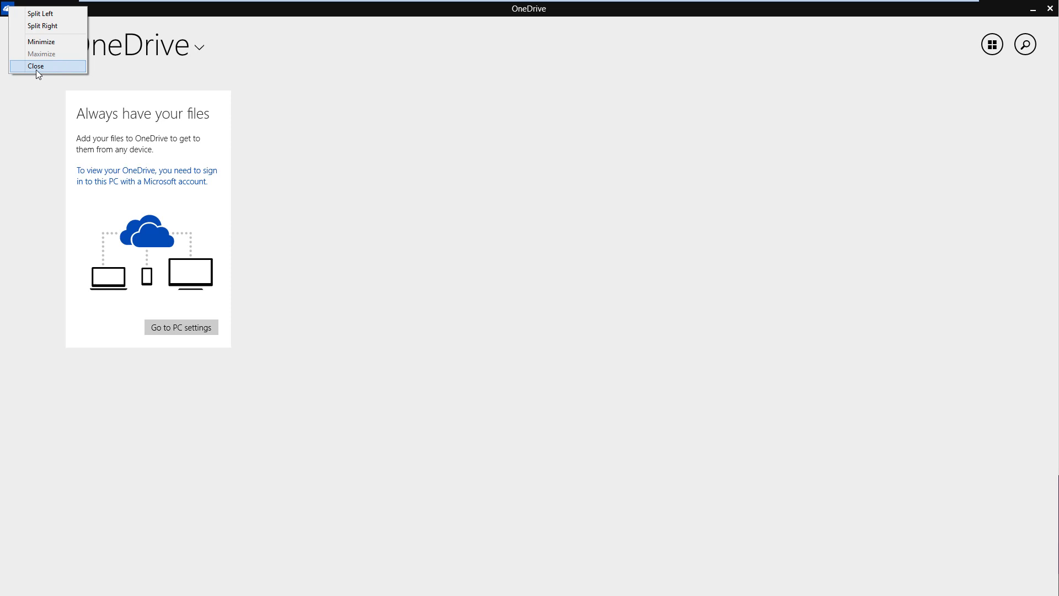
{"action": "mouse_move", "coordinate": [38, 60]}
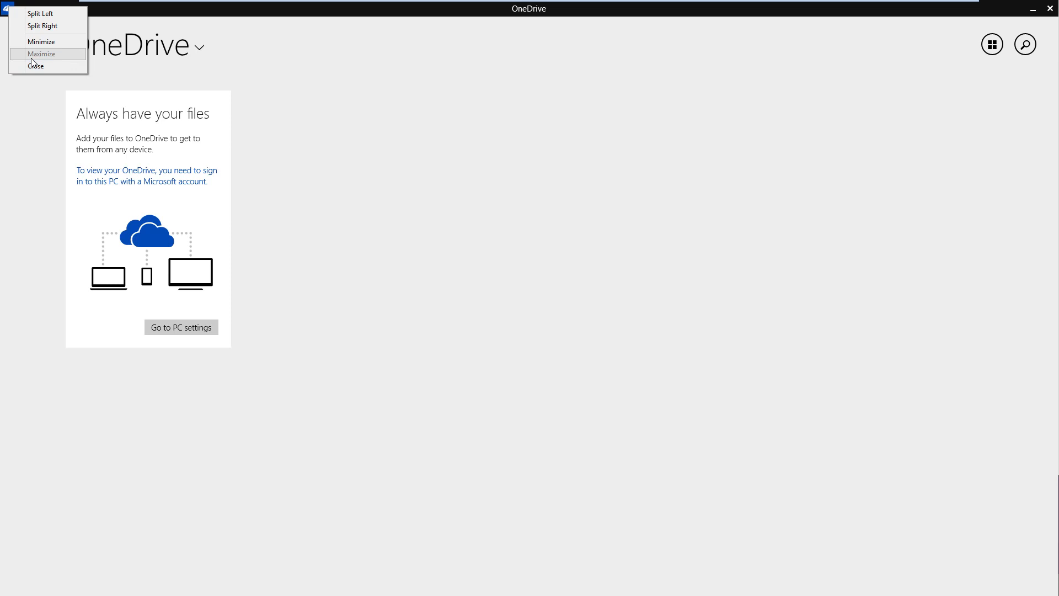
{"action": "mouse_move", "coordinate": [41, 40]}
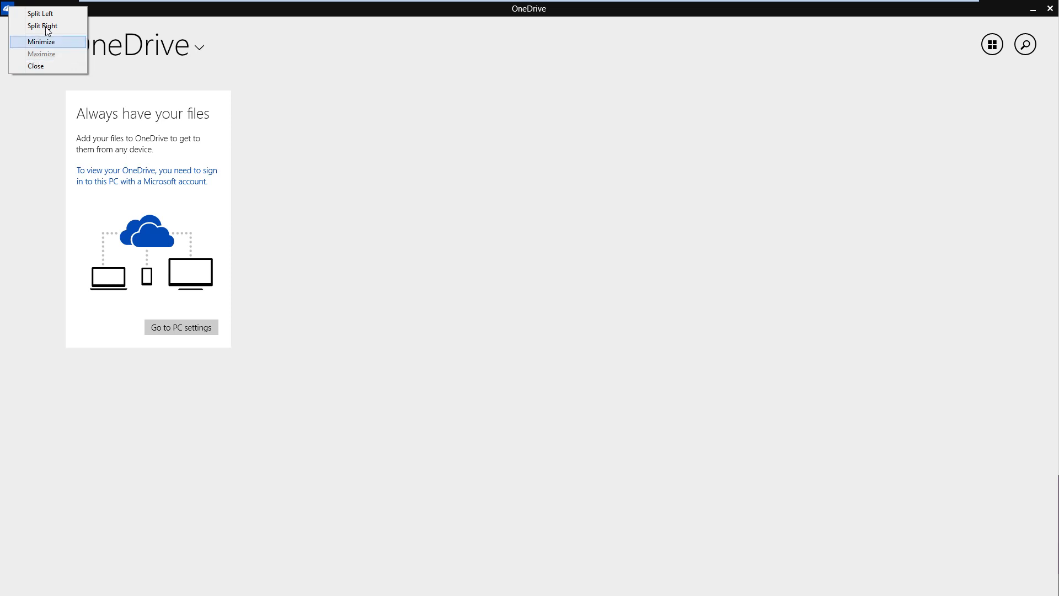
{"action": "left_click", "coordinate": [42, 25]}
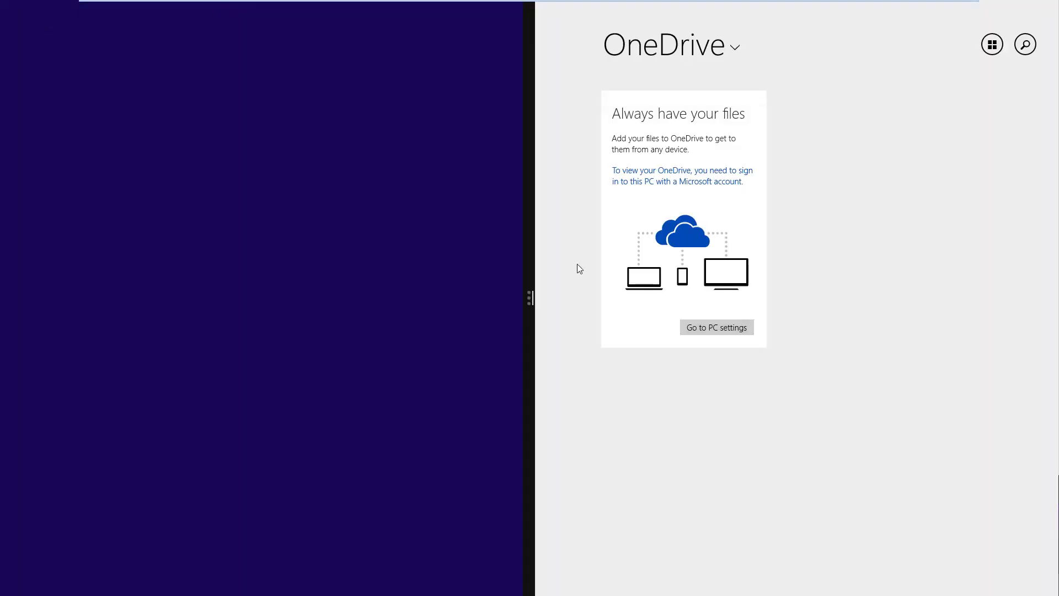
{"action": "mouse_move", "coordinate": [1020, 67]}
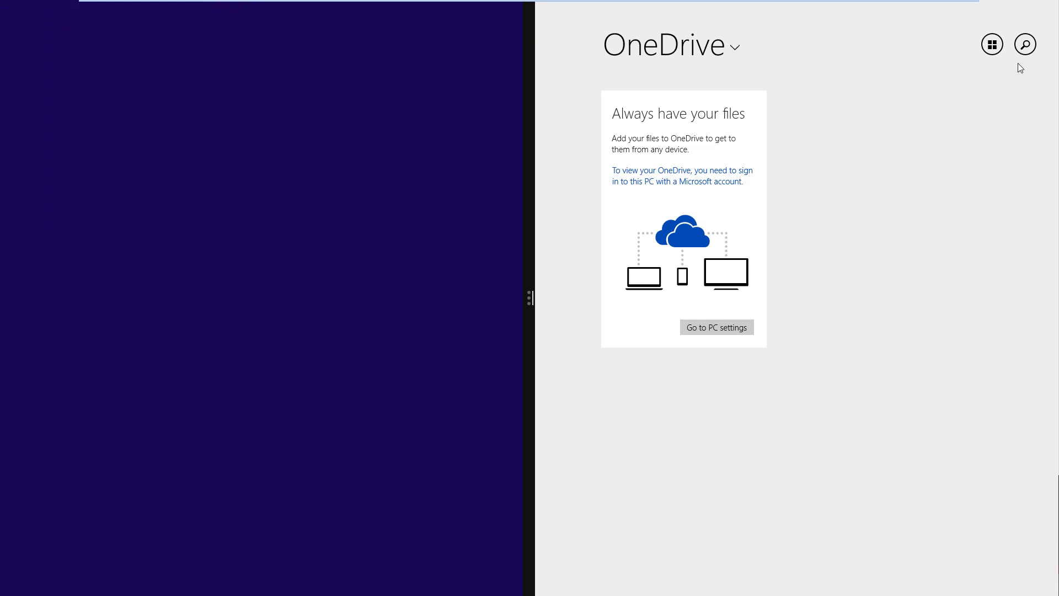
{"action": "mouse_move", "coordinate": [994, 7]}
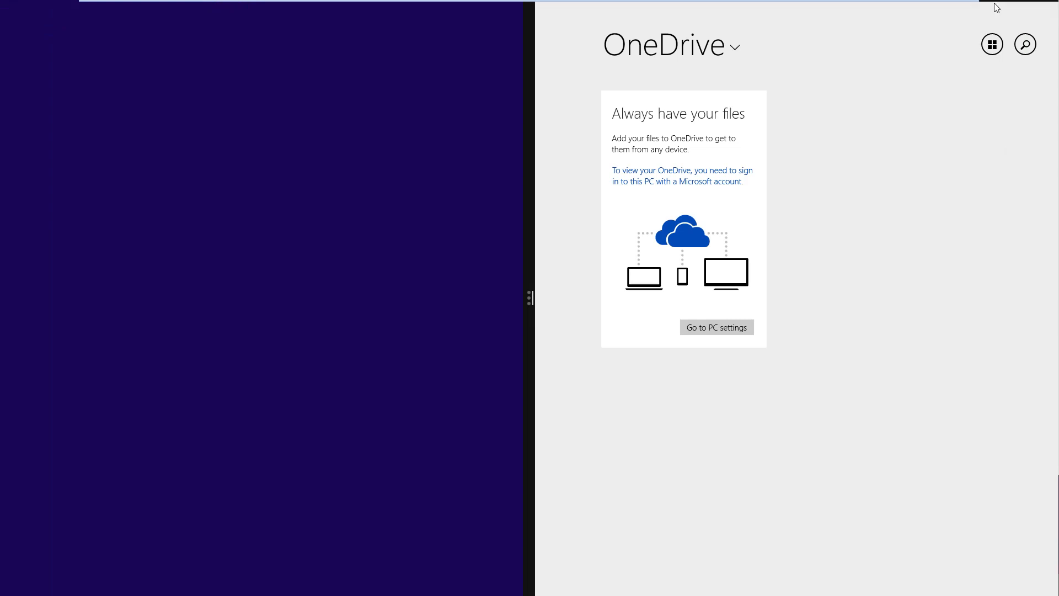
{"action": "left_click", "coordinate": [544, 8]}
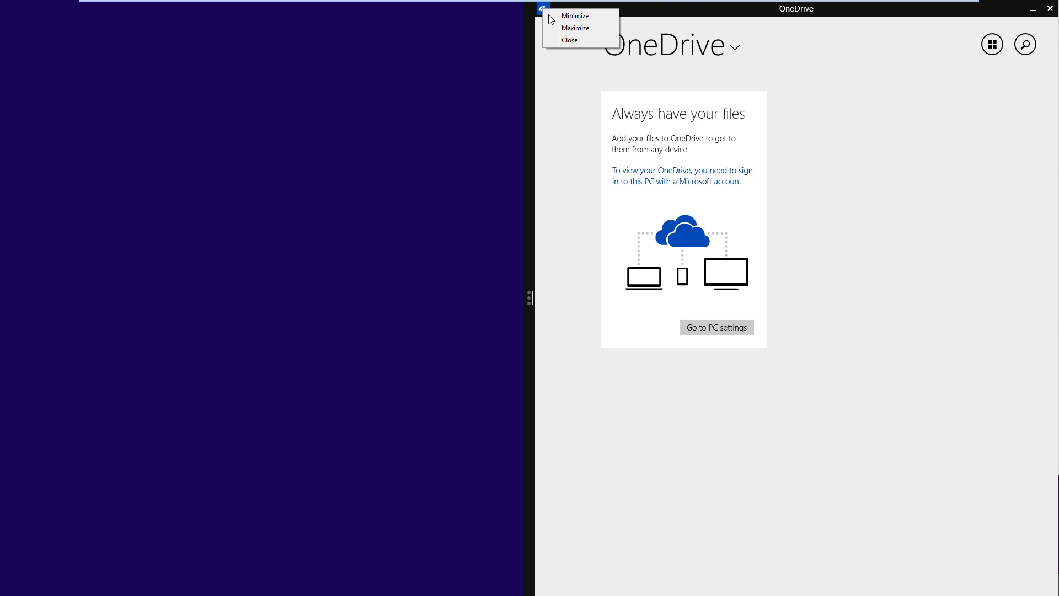
{"action": "left_click", "coordinate": [570, 39]}
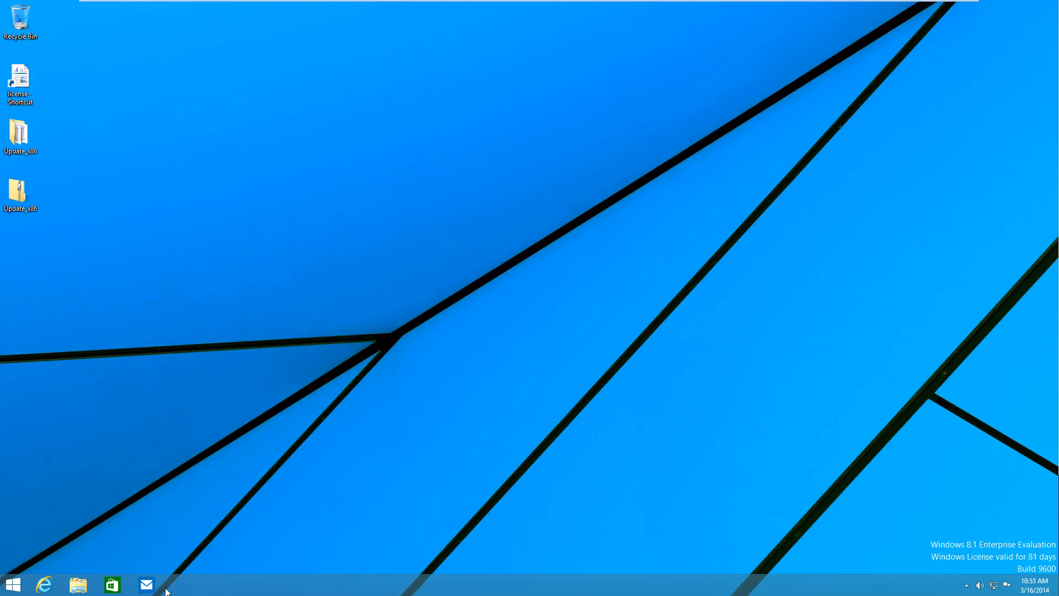
{"action": "mouse_move", "coordinate": [222, 577]}
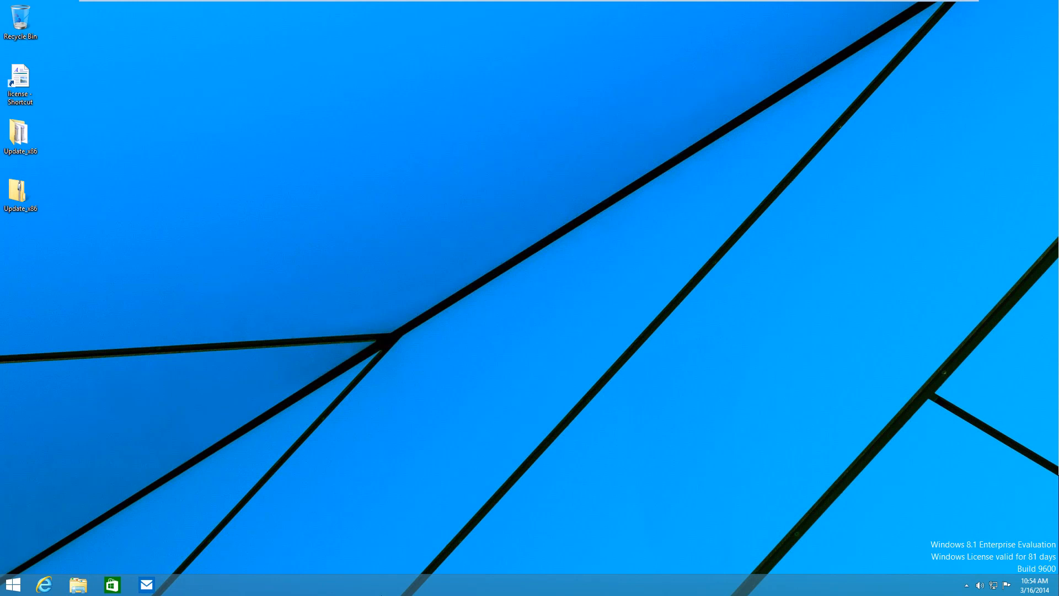
{"action": "mouse_move", "coordinate": [397, 581]}
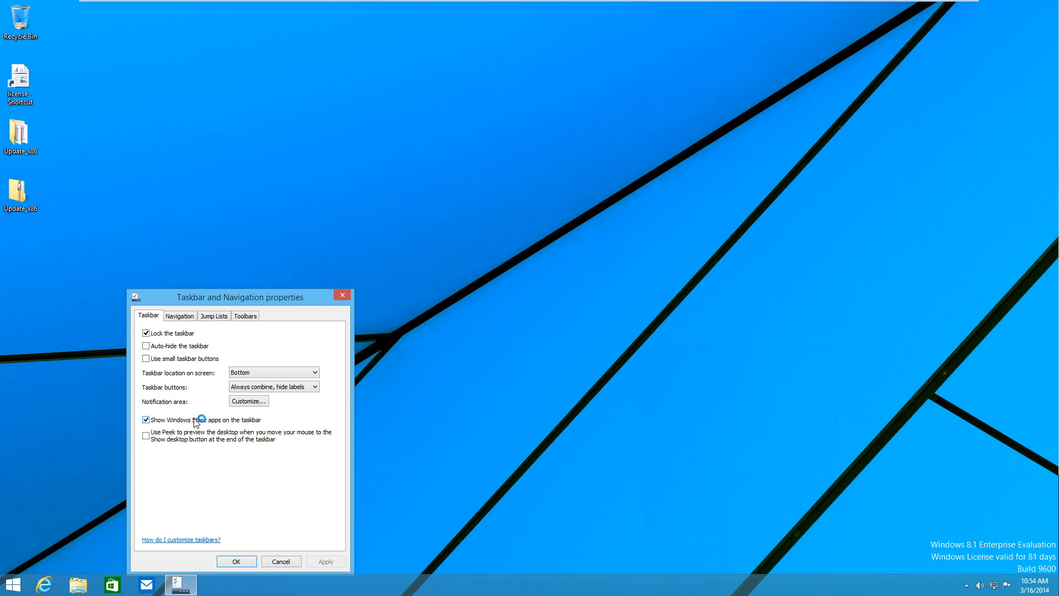
Toggle 'Show Windows Store apps on the taskbar' off and on, apply, and view Navigation settings
{"action": "left_click", "coordinate": [145, 420]}
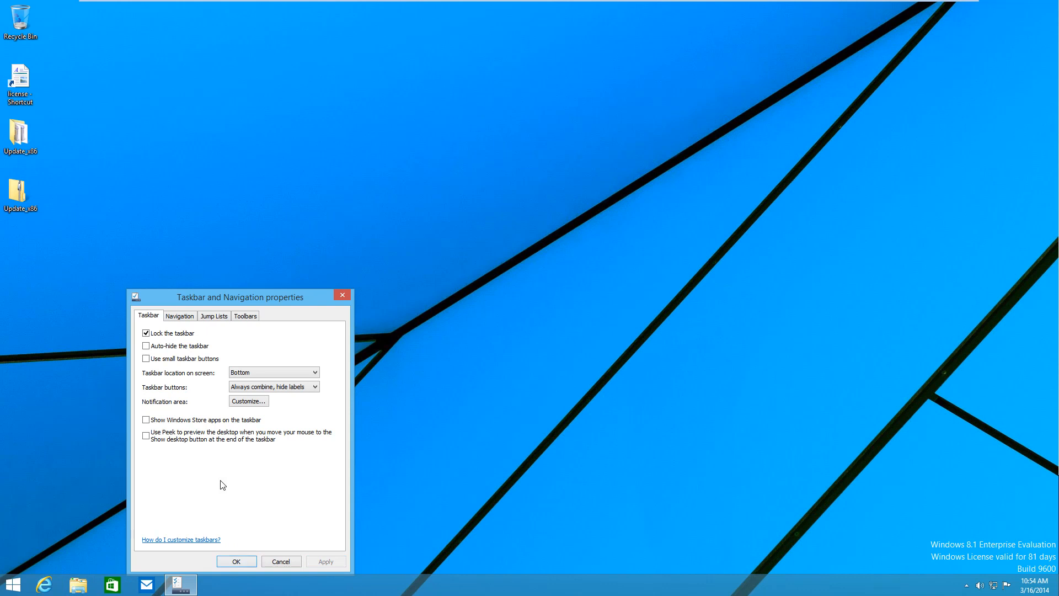
{"action": "mouse_move", "coordinate": [483, 583]}
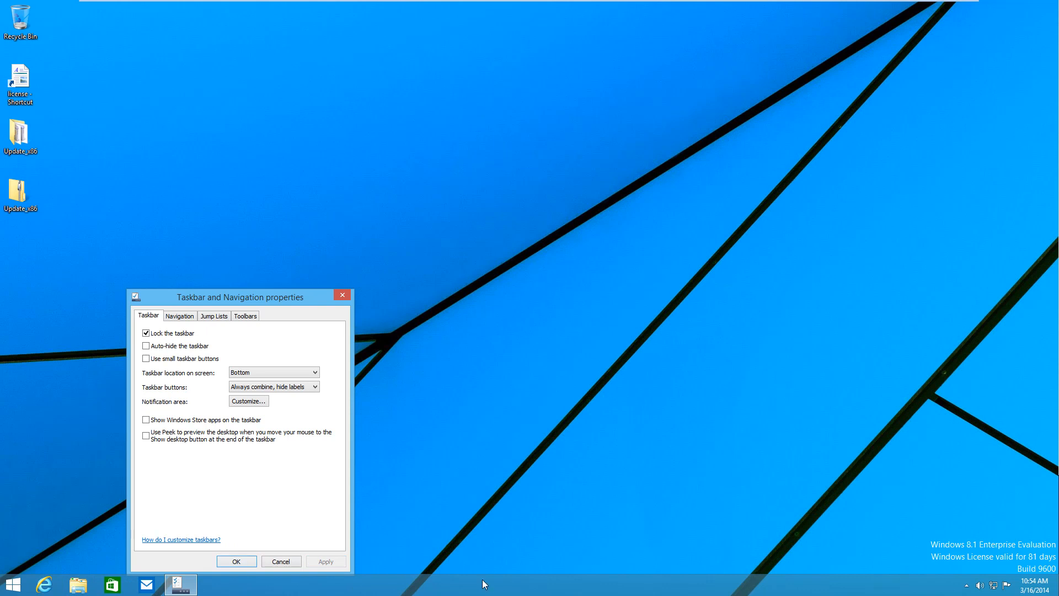
{"action": "left_click", "coordinate": [145, 420]}
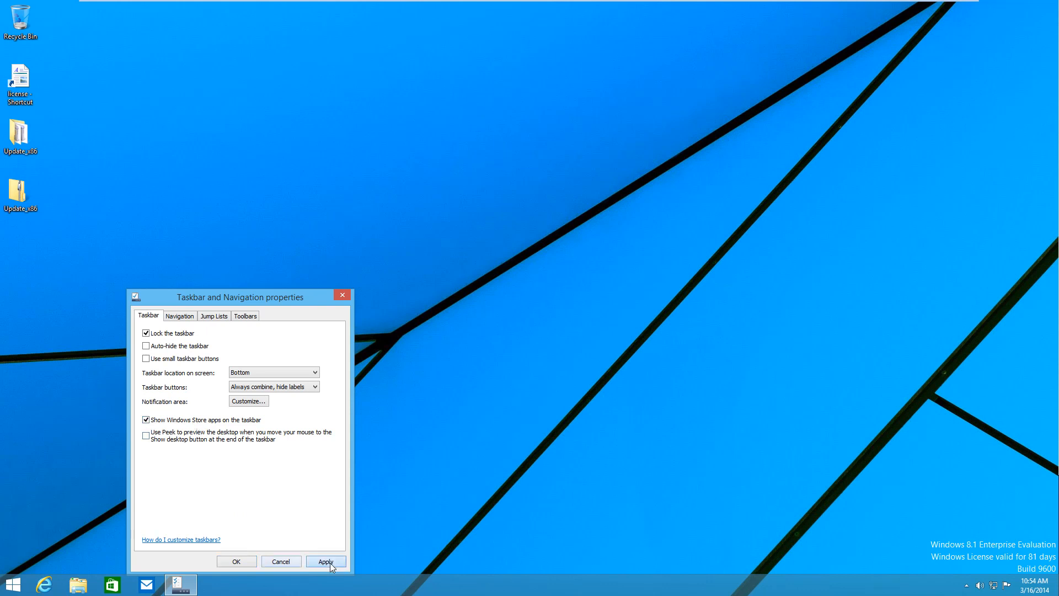
{"action": "left_click", "coordinate": [327, 562]}
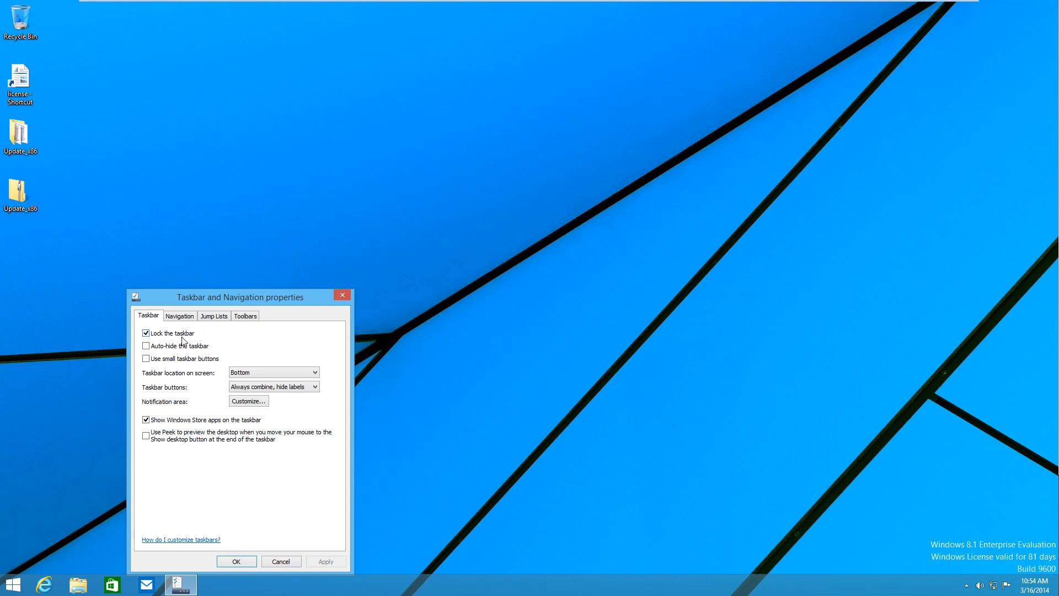
{"action": "left_click", "coordinate": [180, 316]}
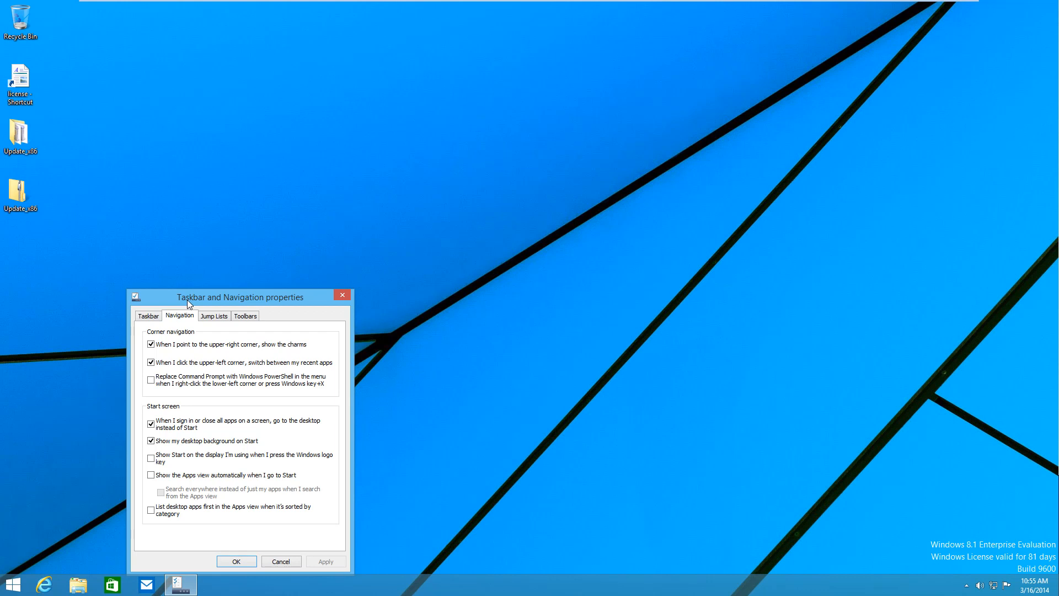
{"action": "mouse_move", "coordinate": [184, 430]}
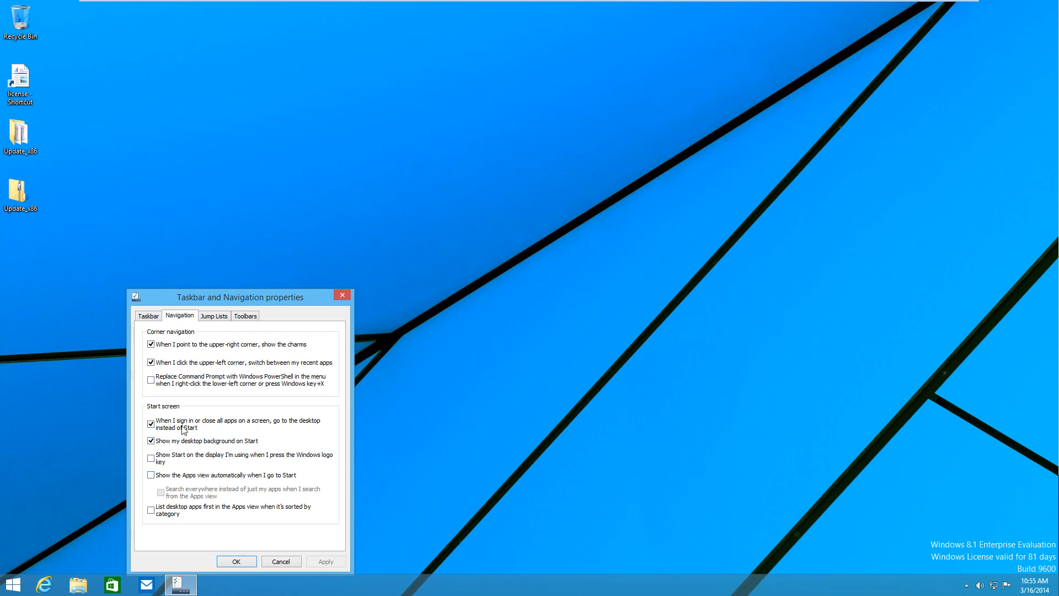
Close the Taskbar and Navigation properties window, leaving an empty desktop
{"action": "left_click", "coordinate": [151, 424]}
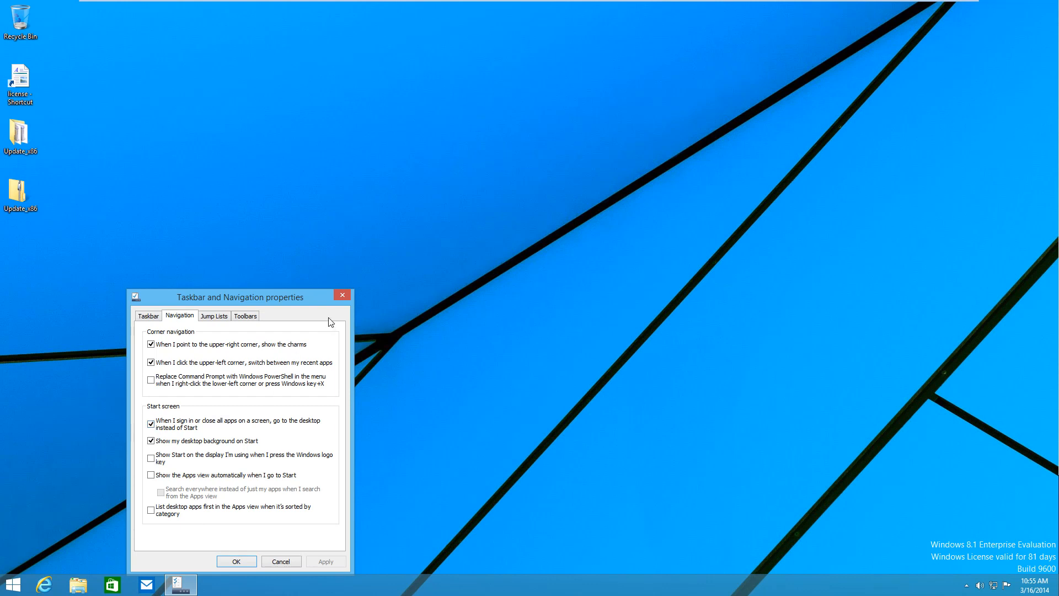
{"action": "left_click", "coordinate": [342, 295]}
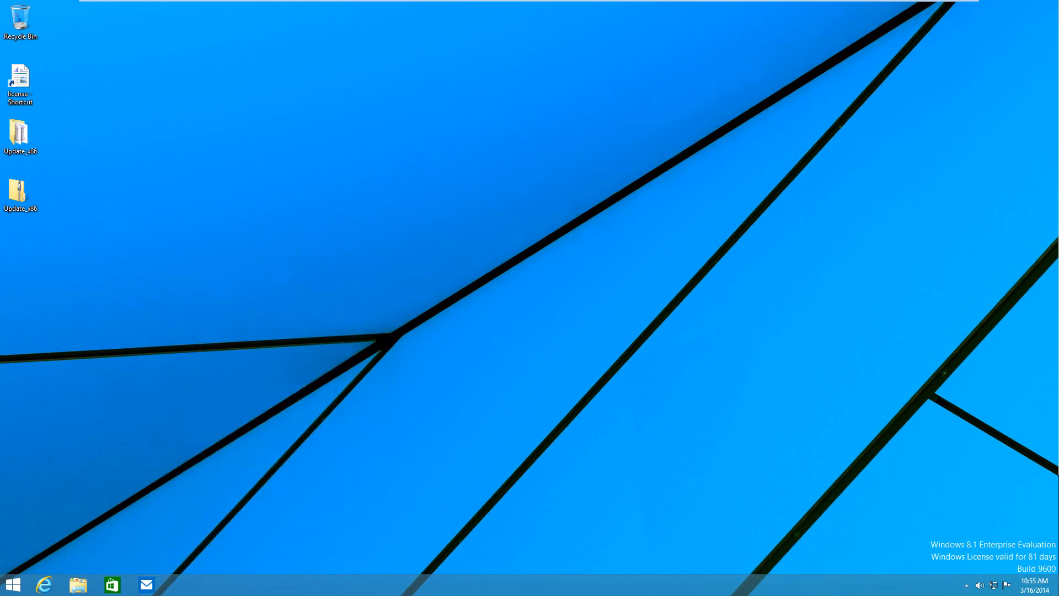
{"action": "mouse_move", "coordinate": [533, 336]}
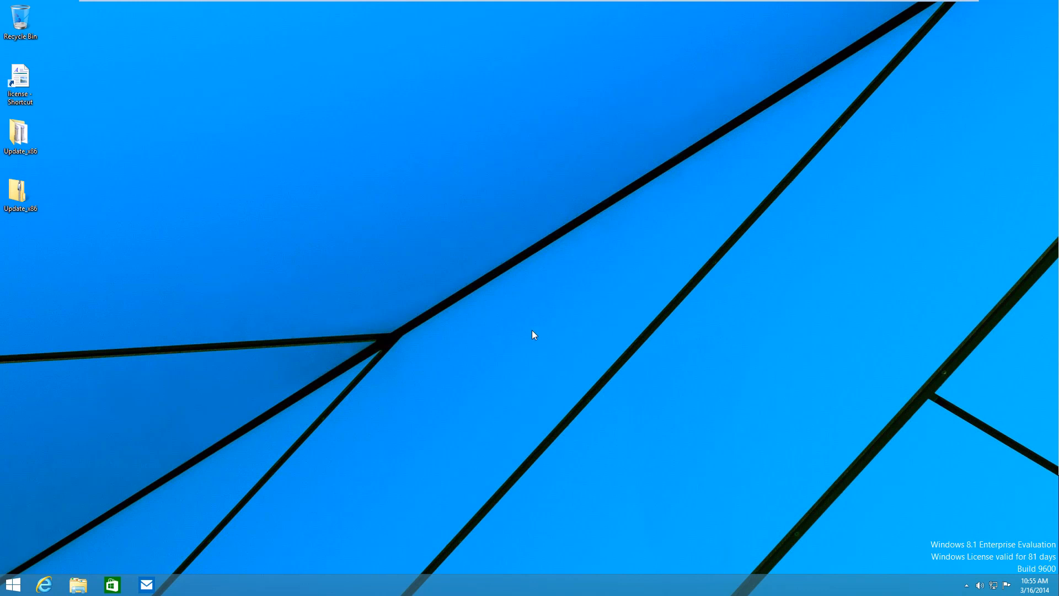
Open the Apps view sorted by name and show its alphabetical group index
{"action": "left_click", "coordinate": [12, 585]}
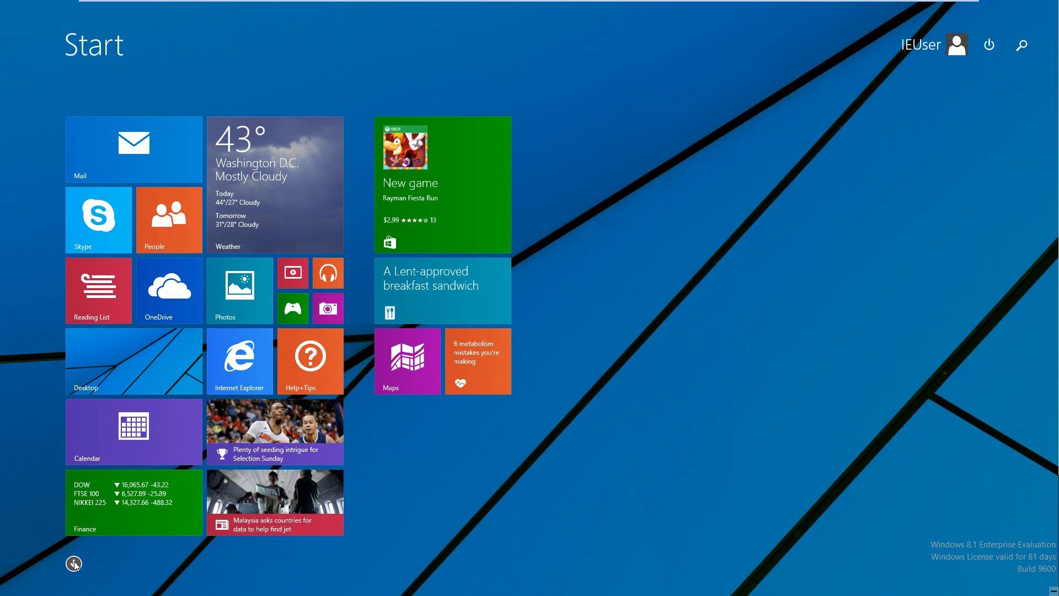
{"action": "left_click", "coordinate": [74, 563]}
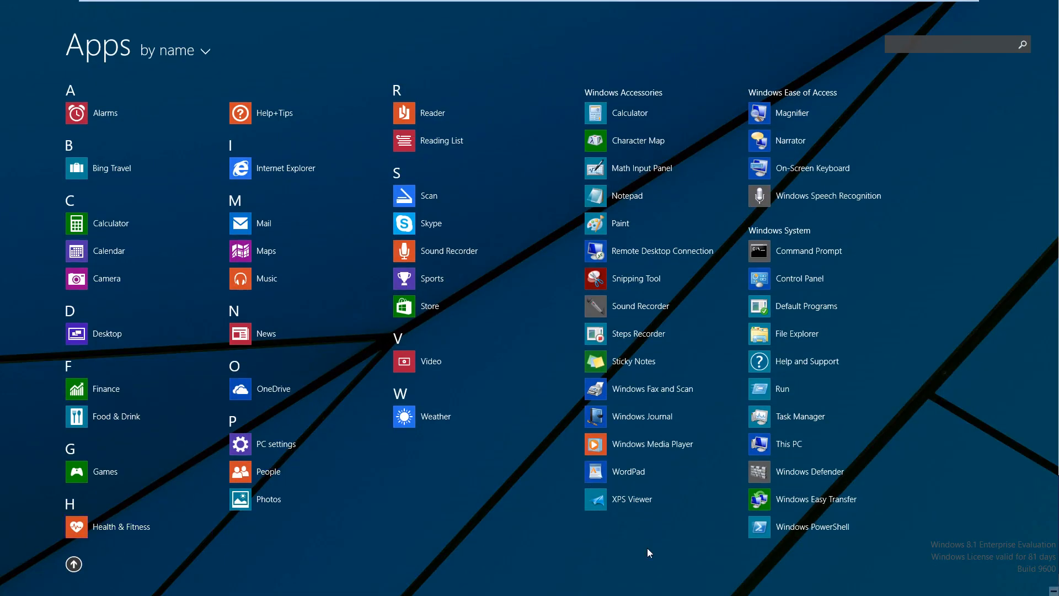
{"action": "mouse_move", "coordinate": [266, 251]}
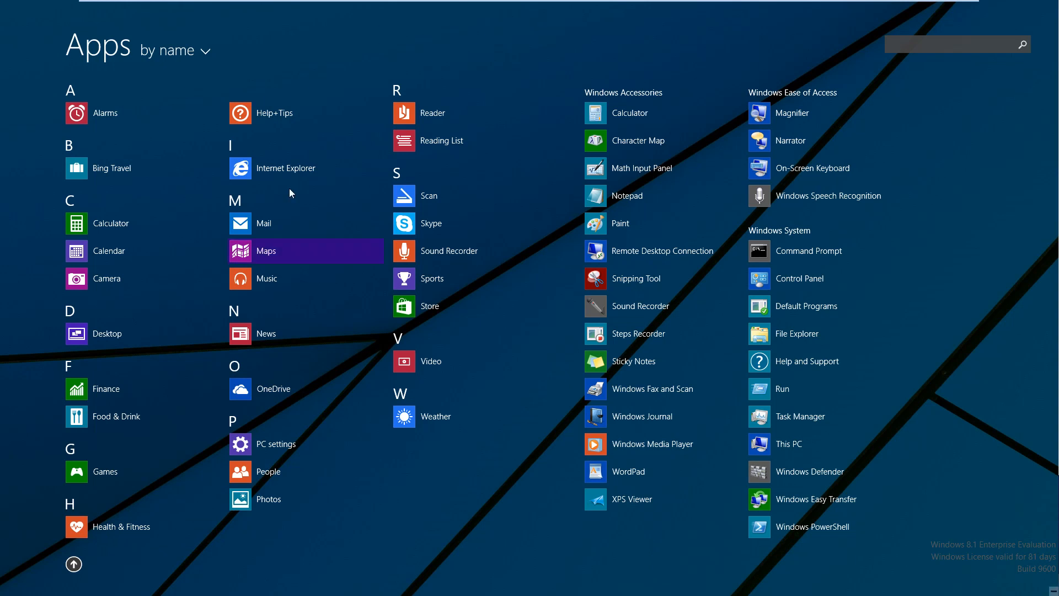
{"action": "mouse_move", "coordinate": [70, 146]}
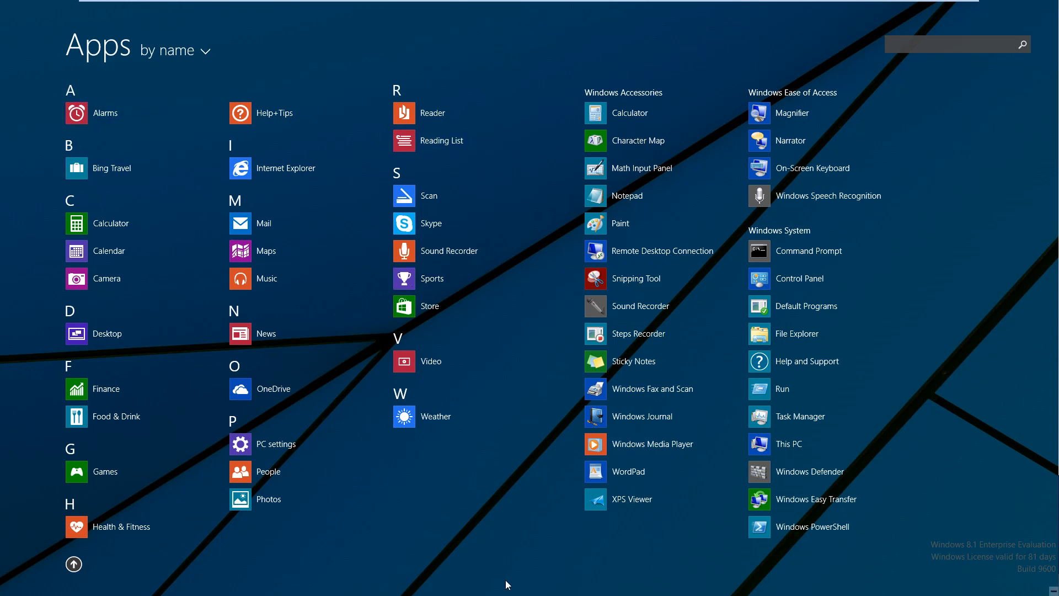
{"action": "mouse_move", "coordinate": [104, 113]}
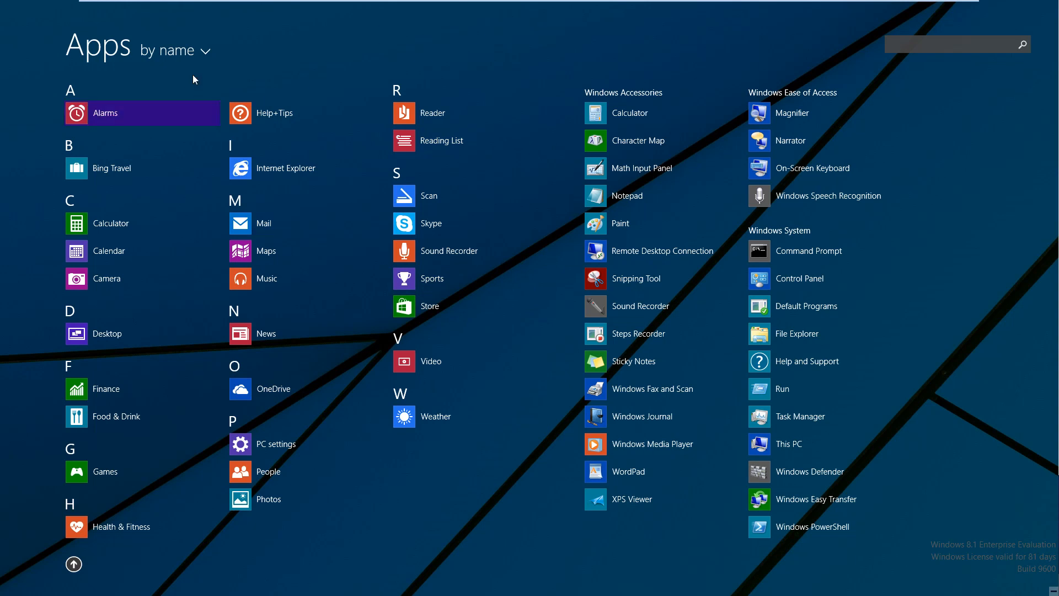
{"action": "left_click", "coordinate": [174, 49]}
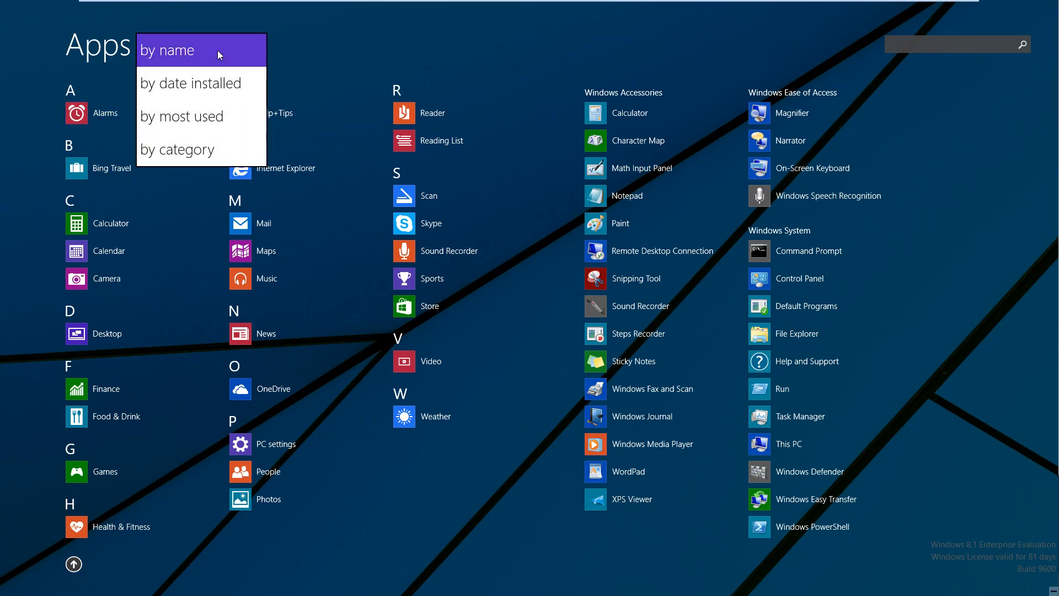
{"action": "left_click", "coordinate": [166, 50]}
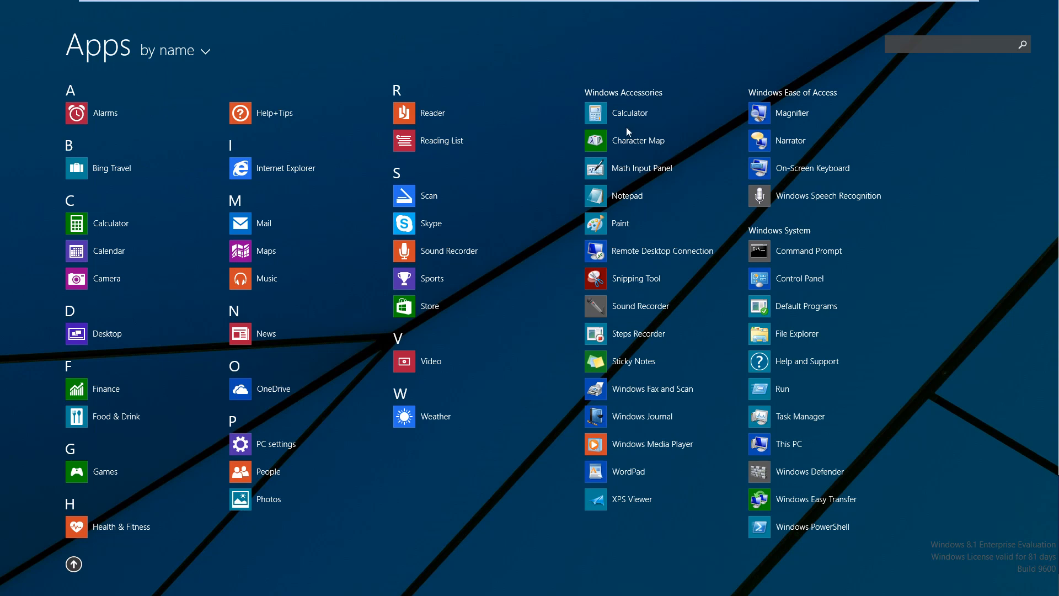
{"action": "mouse_move", "coordinate": [67, 158]}
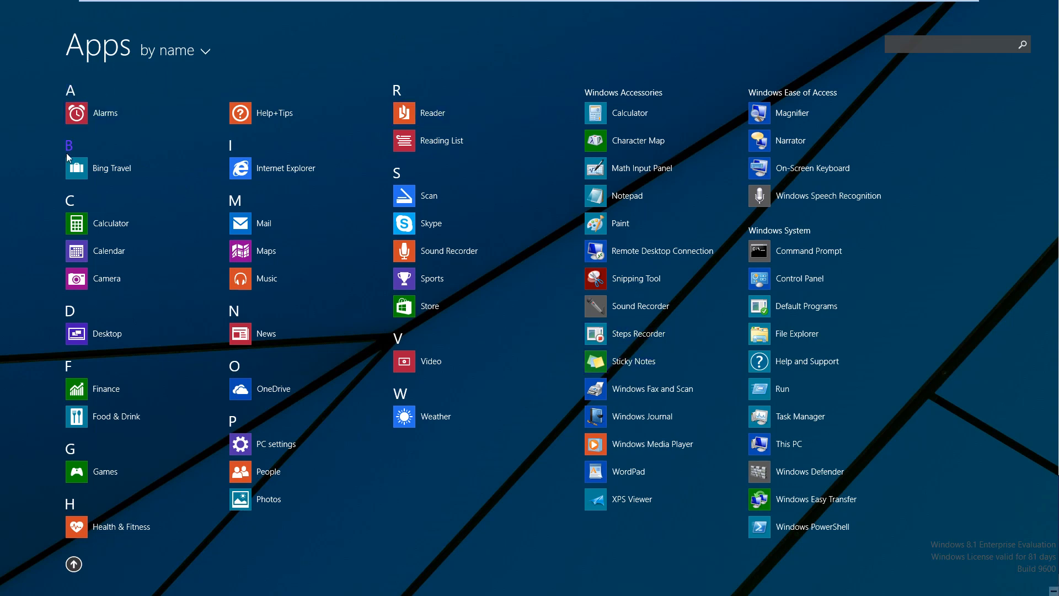
{"action": "left_click", "coordinate": [74, 564]}
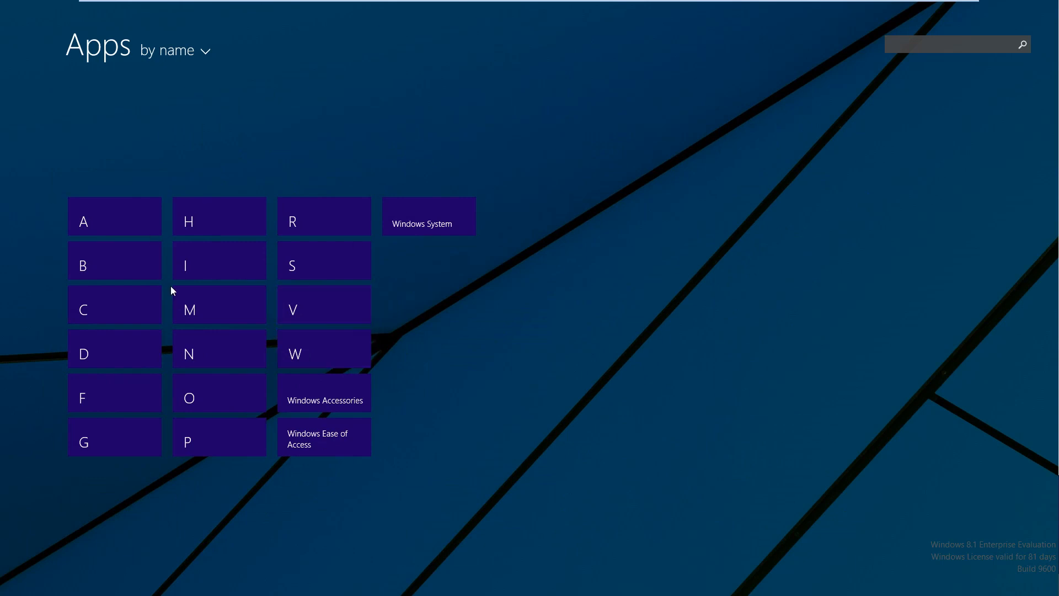
{"action": "mouse_move", "coordinate": [464, 250]}
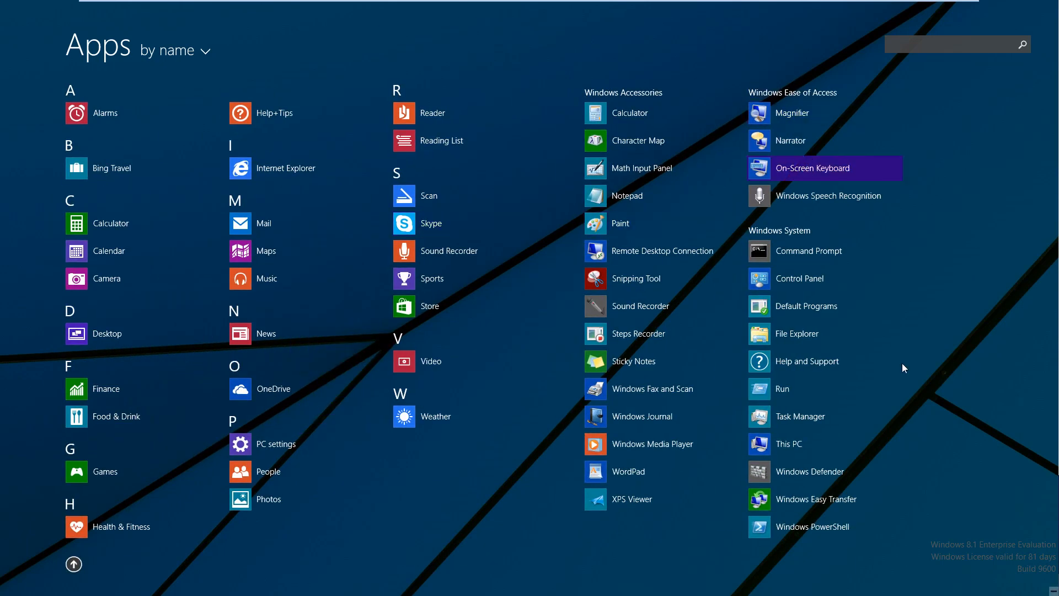
{"action": "mouse_move", "coordinate": [796, 333]}
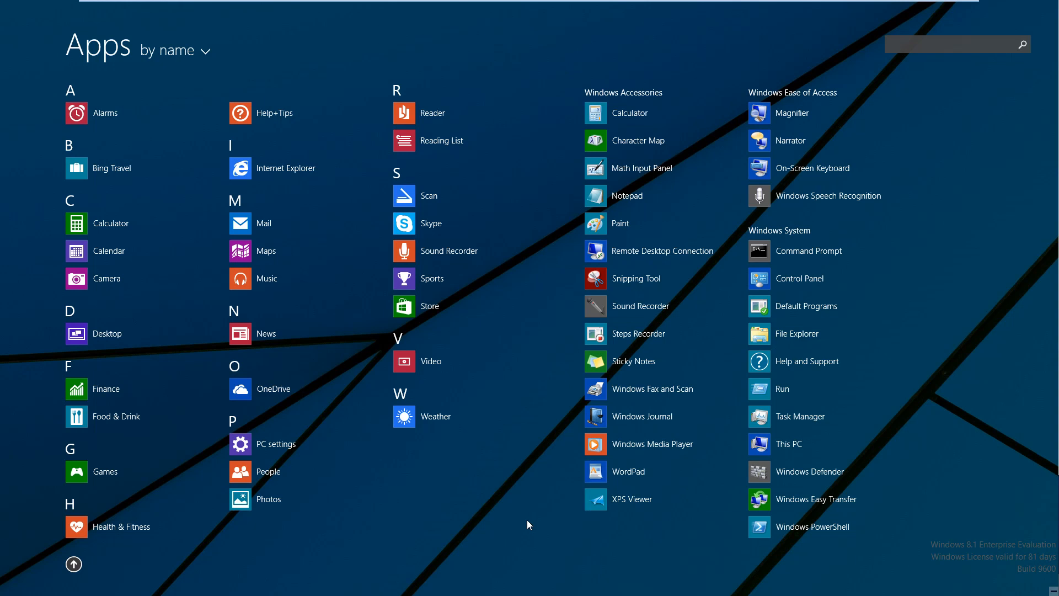
{"action": "mouse_move", "coordinate": [444, 540]}
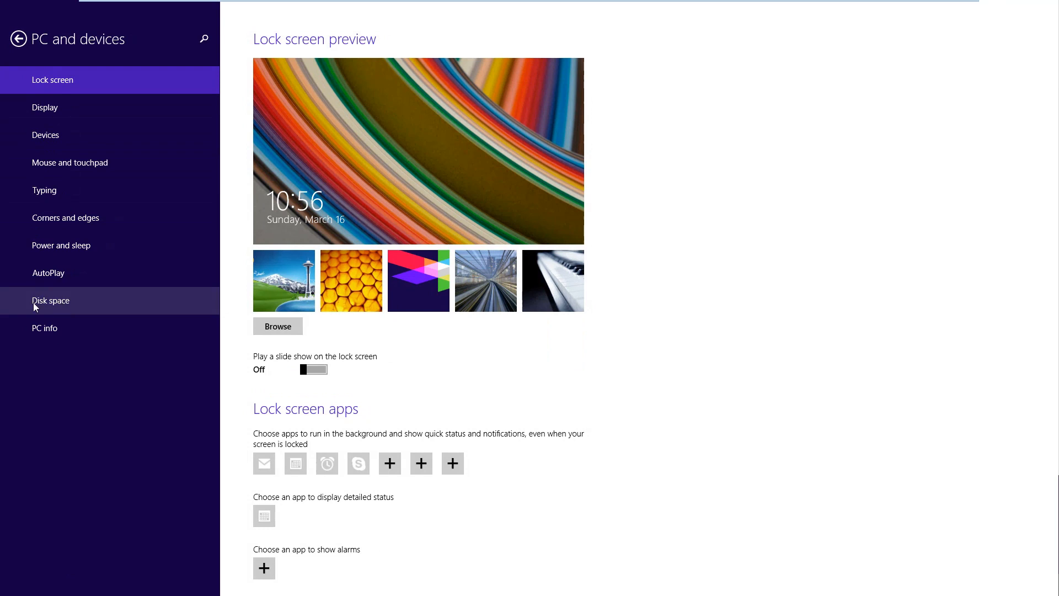
Show the Disk space page in PC and devices, listing 117 GB available of 126 GB
{"action": "left_click", "coordinate": [50, 300]}
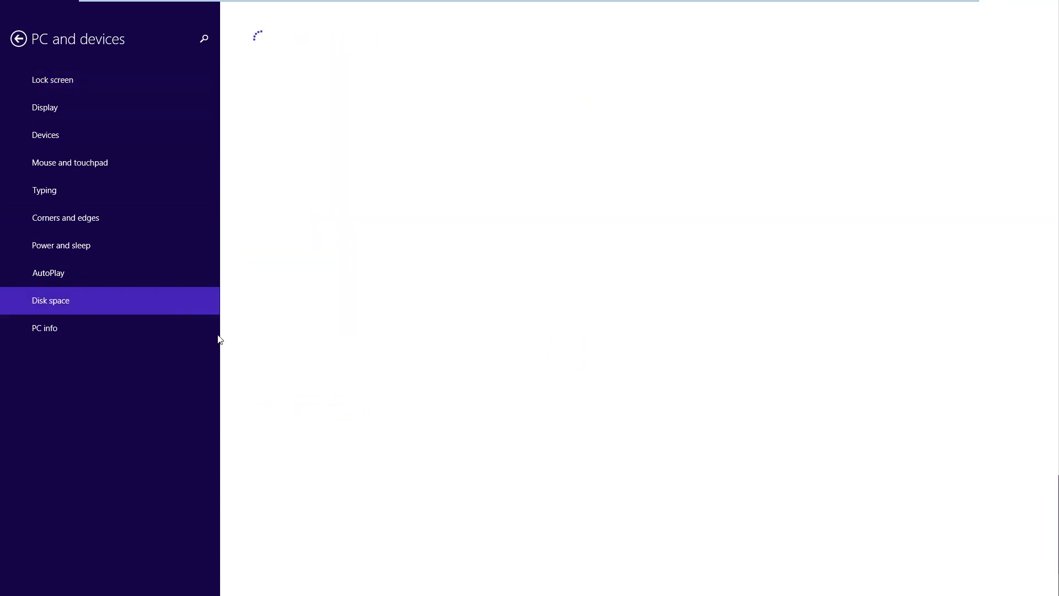
{"action": "mouse_move", "coordinate": [245, 405]}
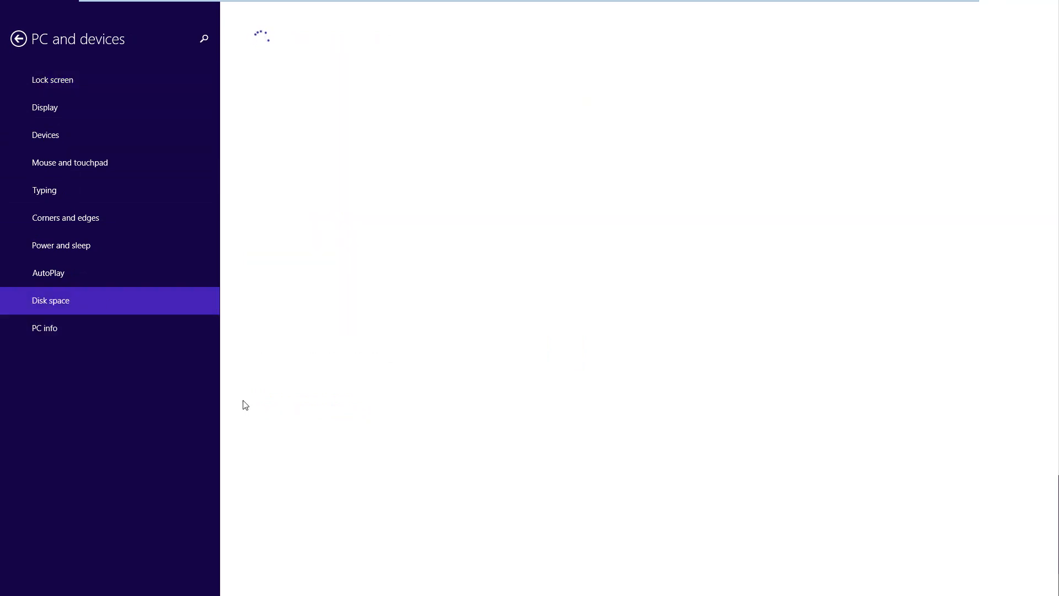
{"action": "left_click", "coordinate": [50, 300]}
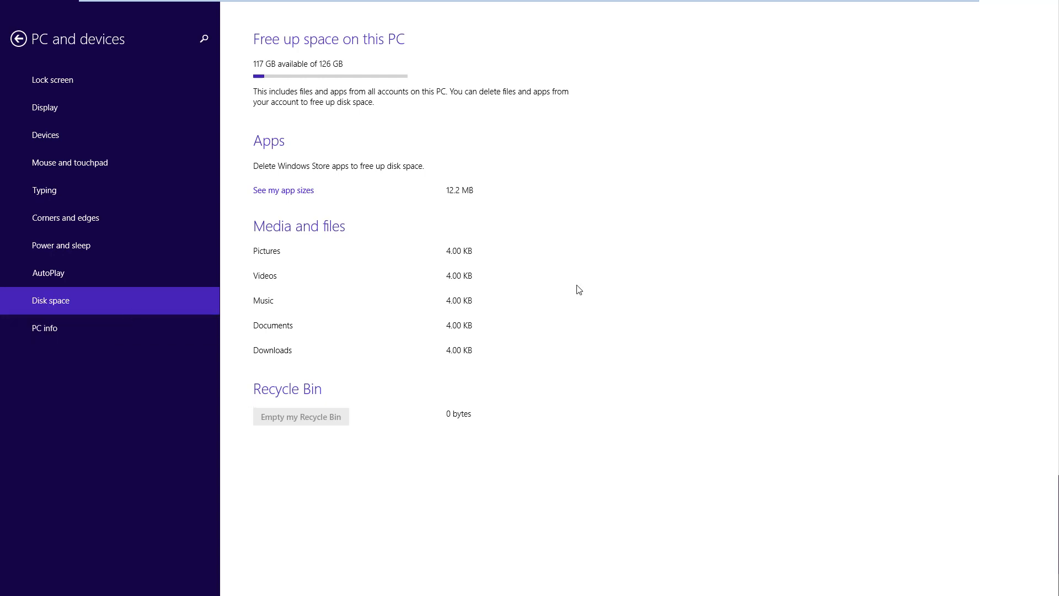
{"action": "mouse_move", "coordinate": [436, 257]}
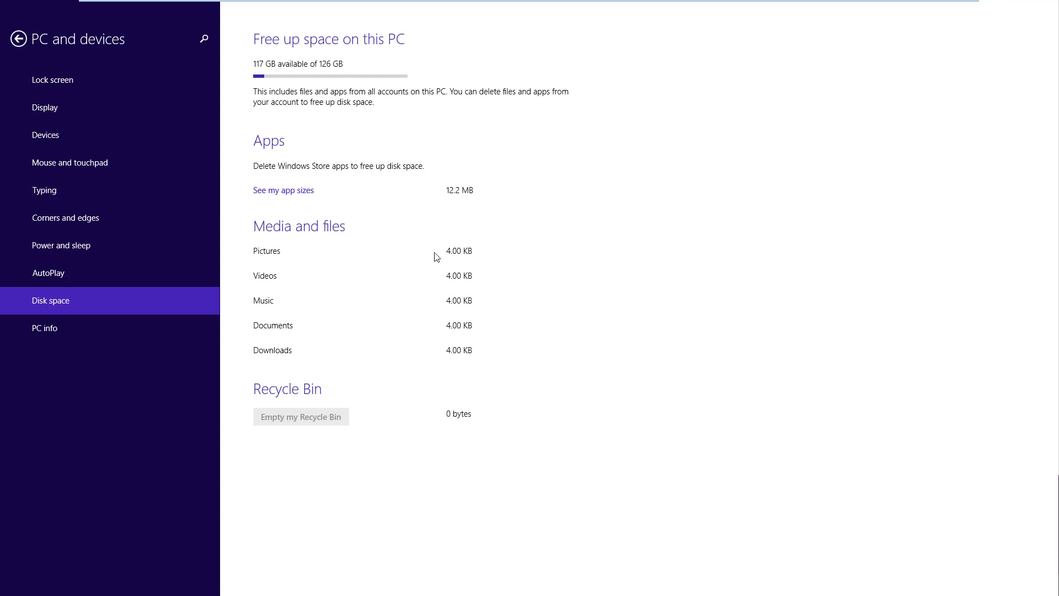
{"action": "mouse_move", "coordinate": [406, 167]}
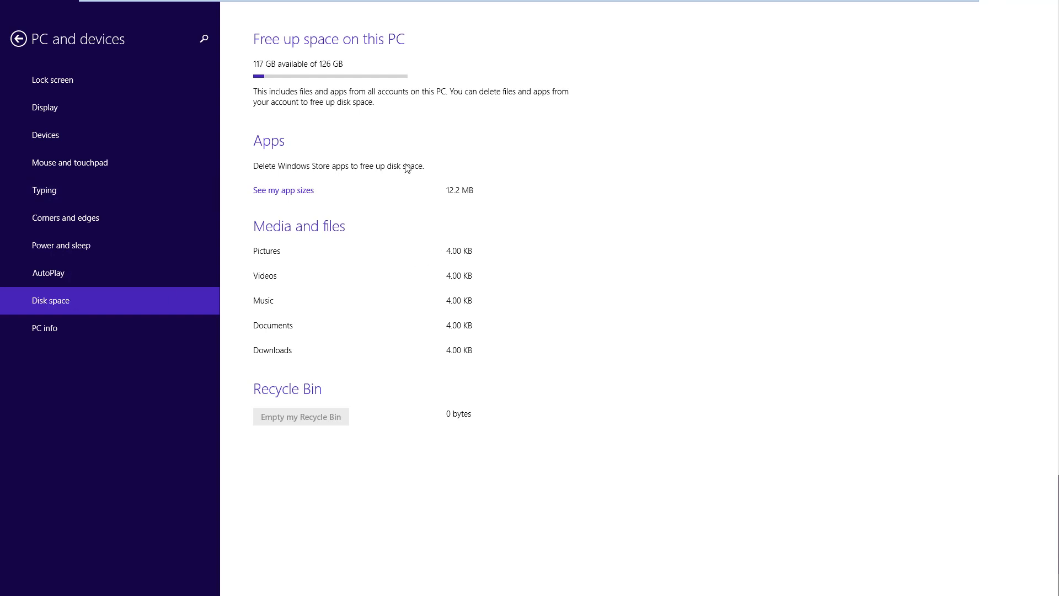
{"action": "mouse_move", "coordinate": [259, 69]}
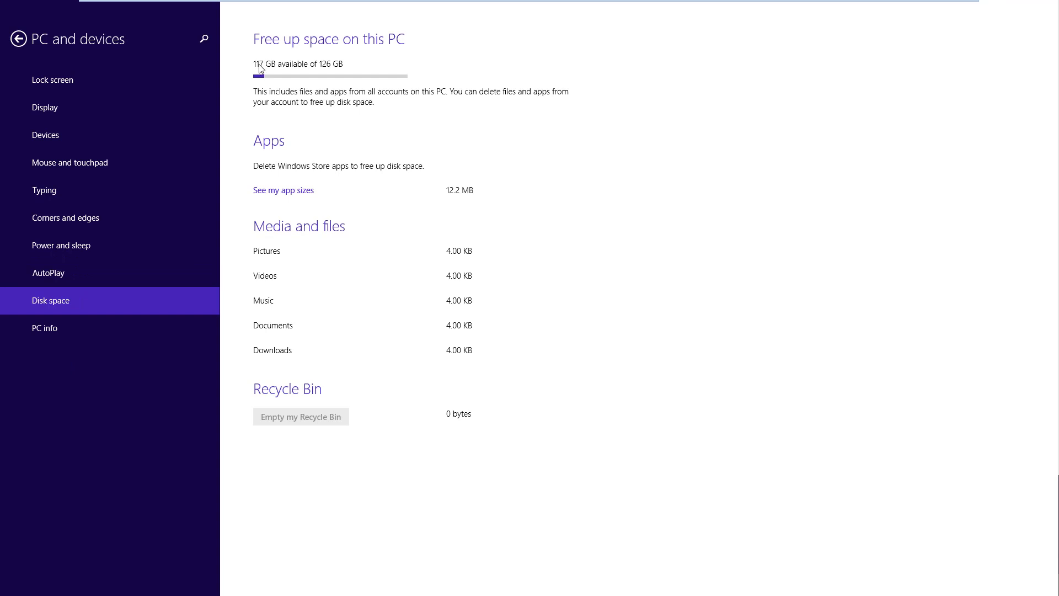
{"action": "mouse_move", "coordinate": [346, 123]}
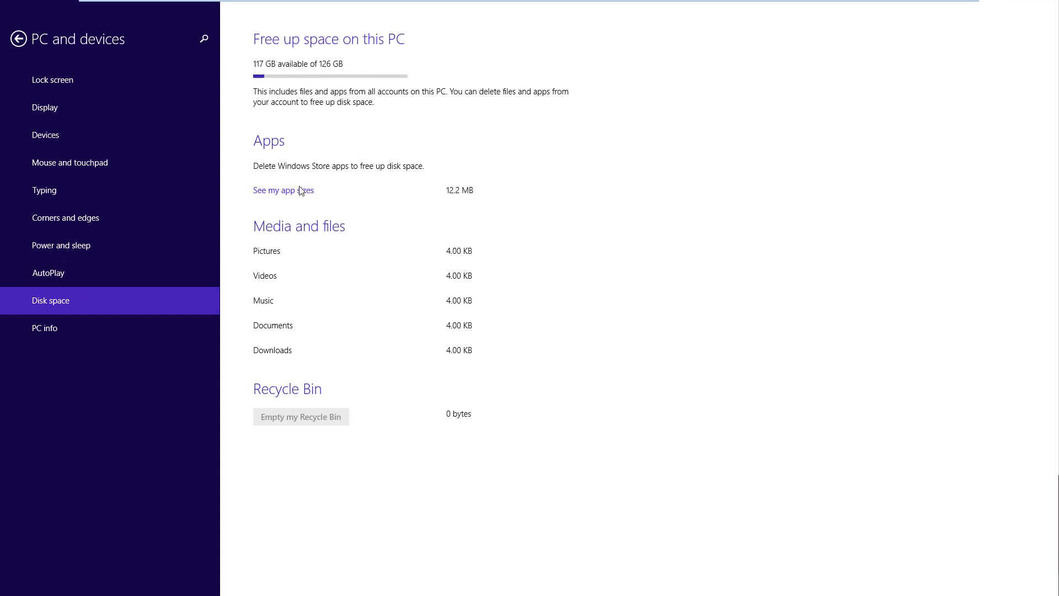
{"action": "mouse_move", "coordinate": [302, 196]}
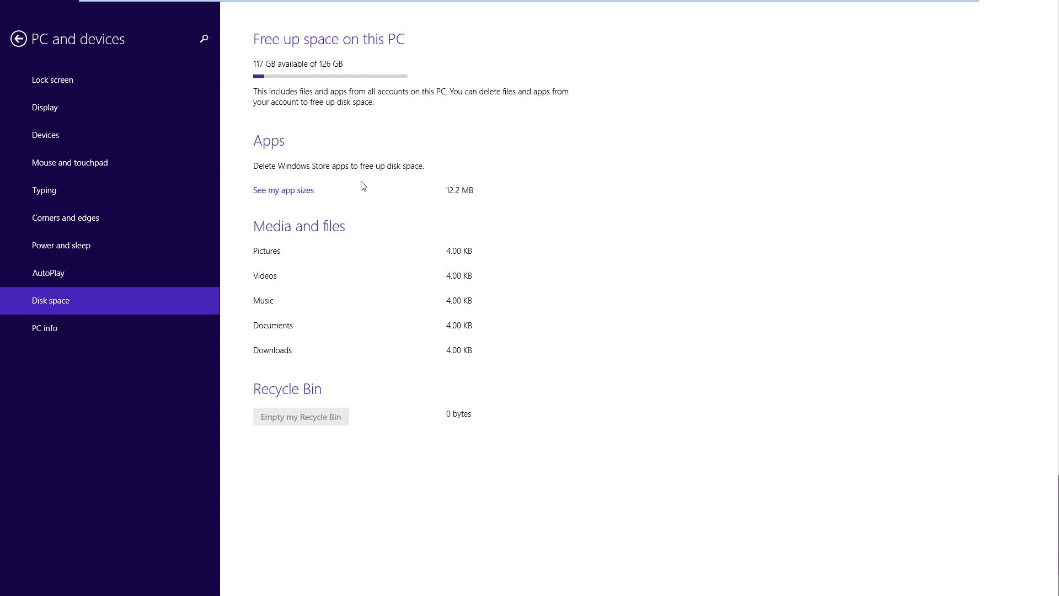
{"action": "mouse_move", "coordinate": [287, 389]}
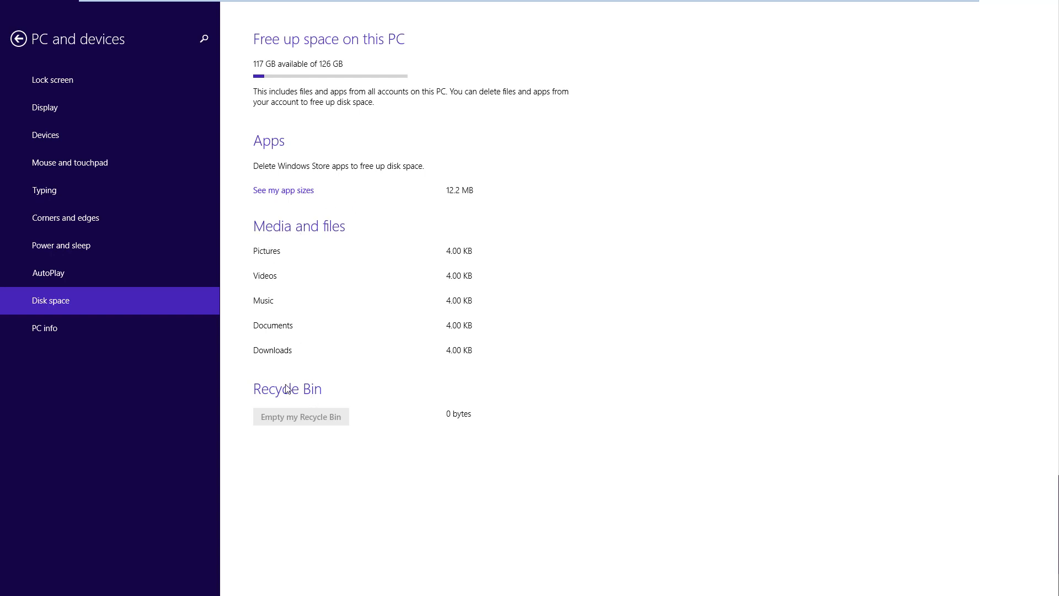
{"action": "mouse_move", "coordinate": [435, 316]}
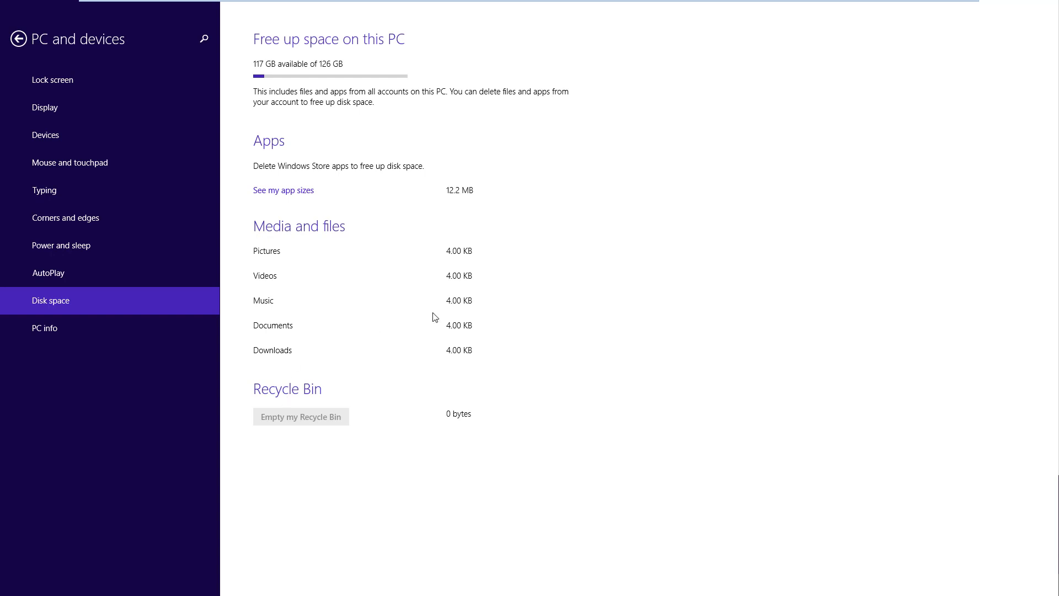
{"action": "mouse_move", "coordinate": [433, 318]}
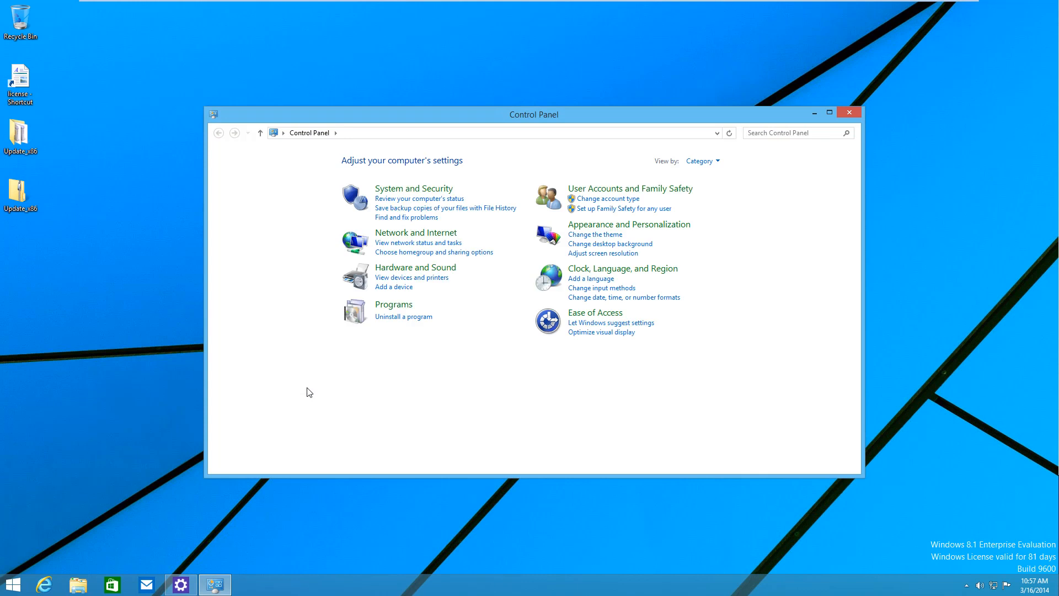
{"action": "mouse_move", "coordinate": [849, 113]}
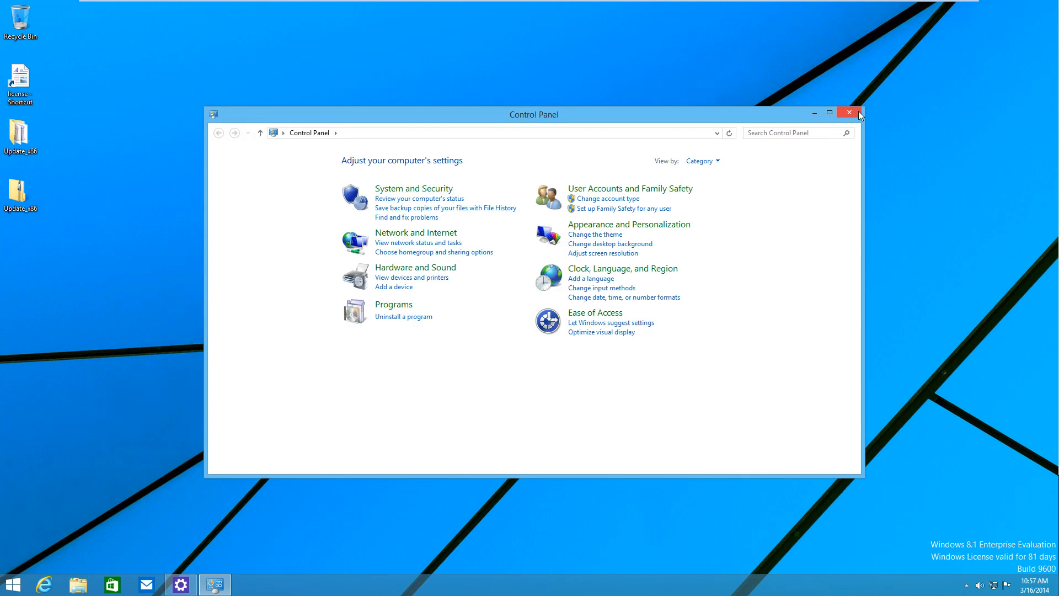
Close the Control Panel window to leave an empty desktop
{"action": "left_click", "coordinate": [848, 112]}
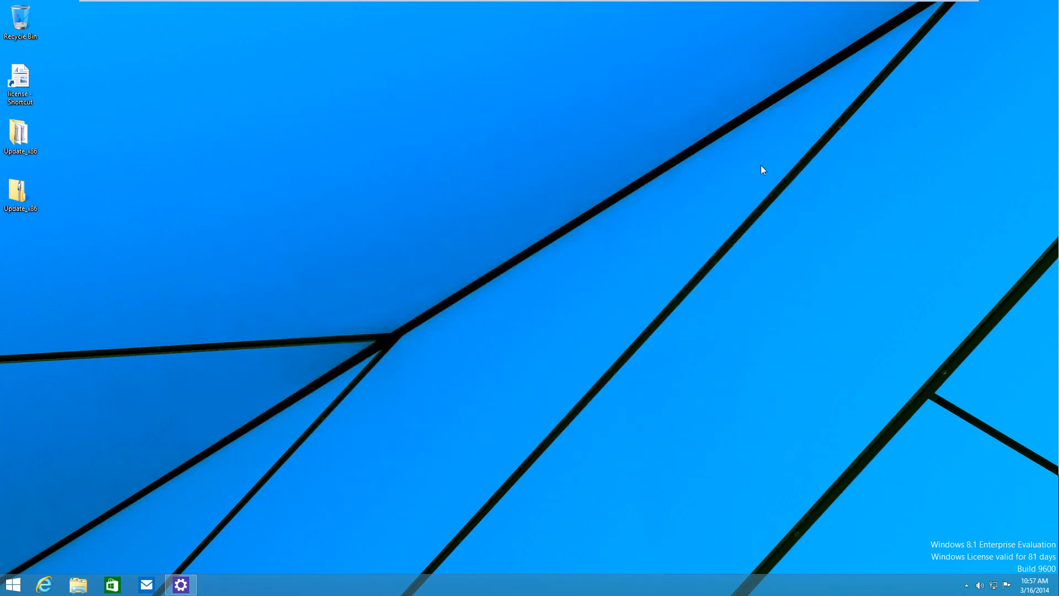